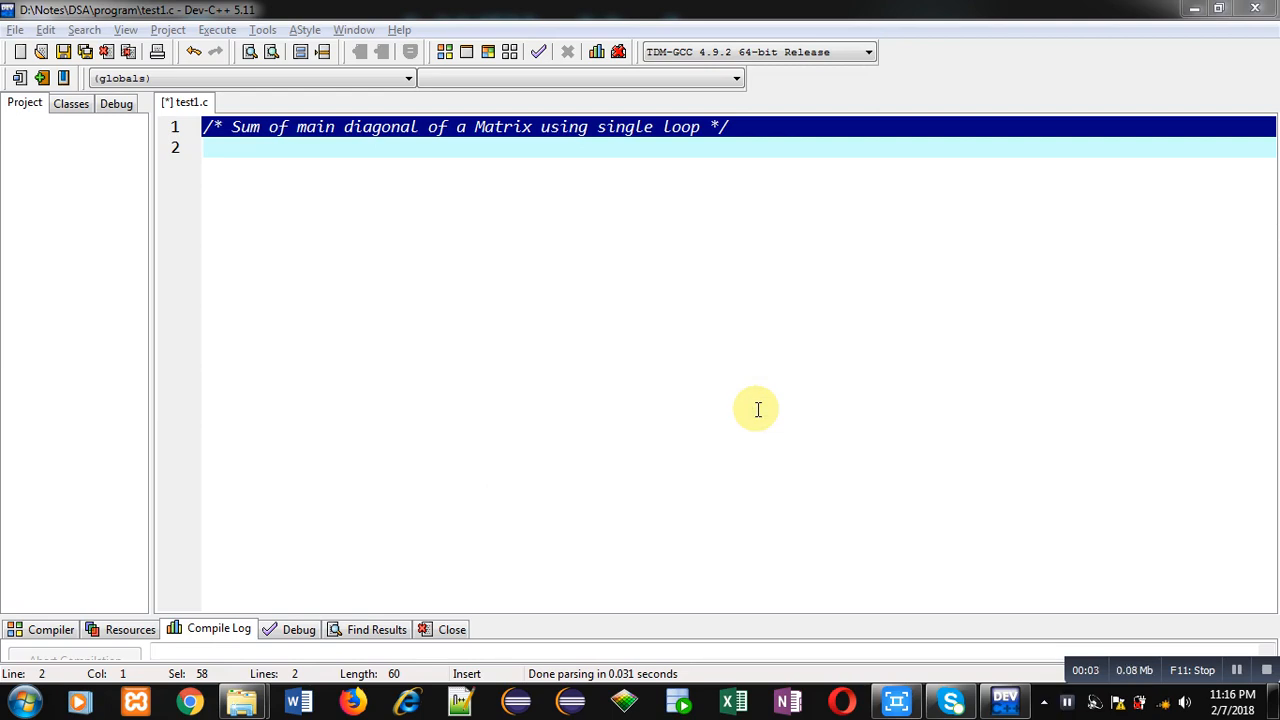
mouse_move(352, 172)
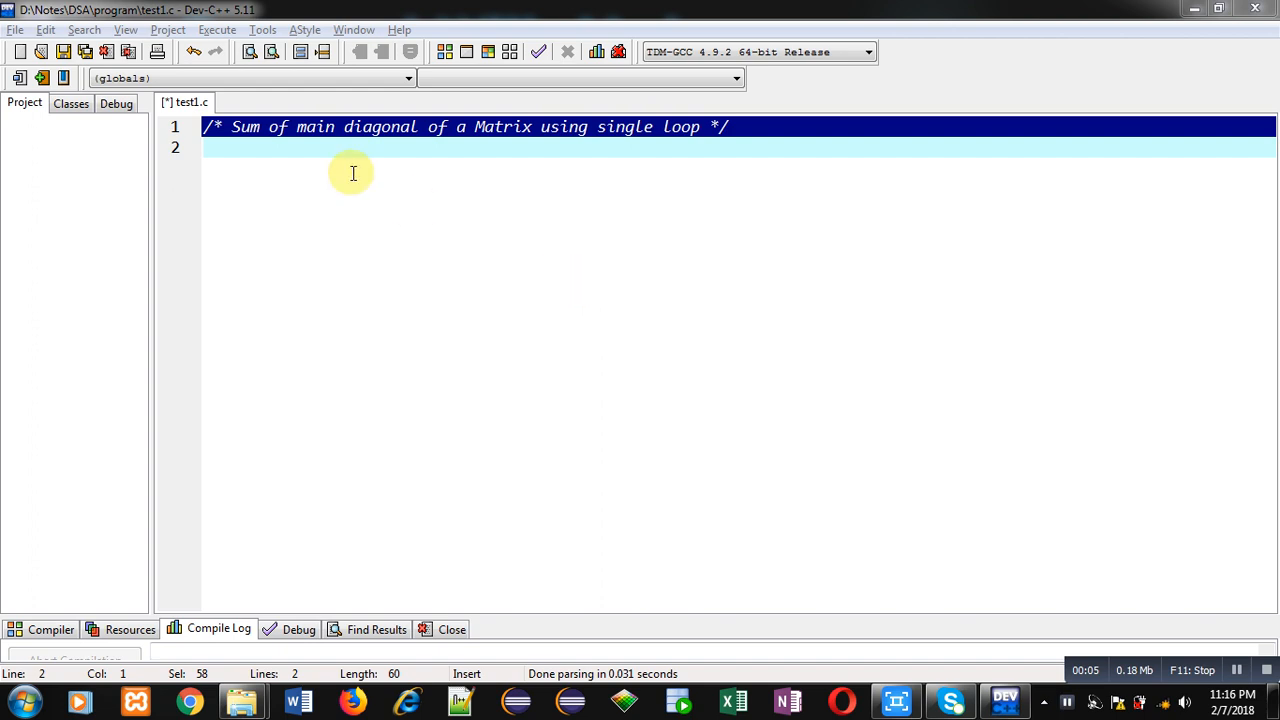
mouse_move(350, 148)
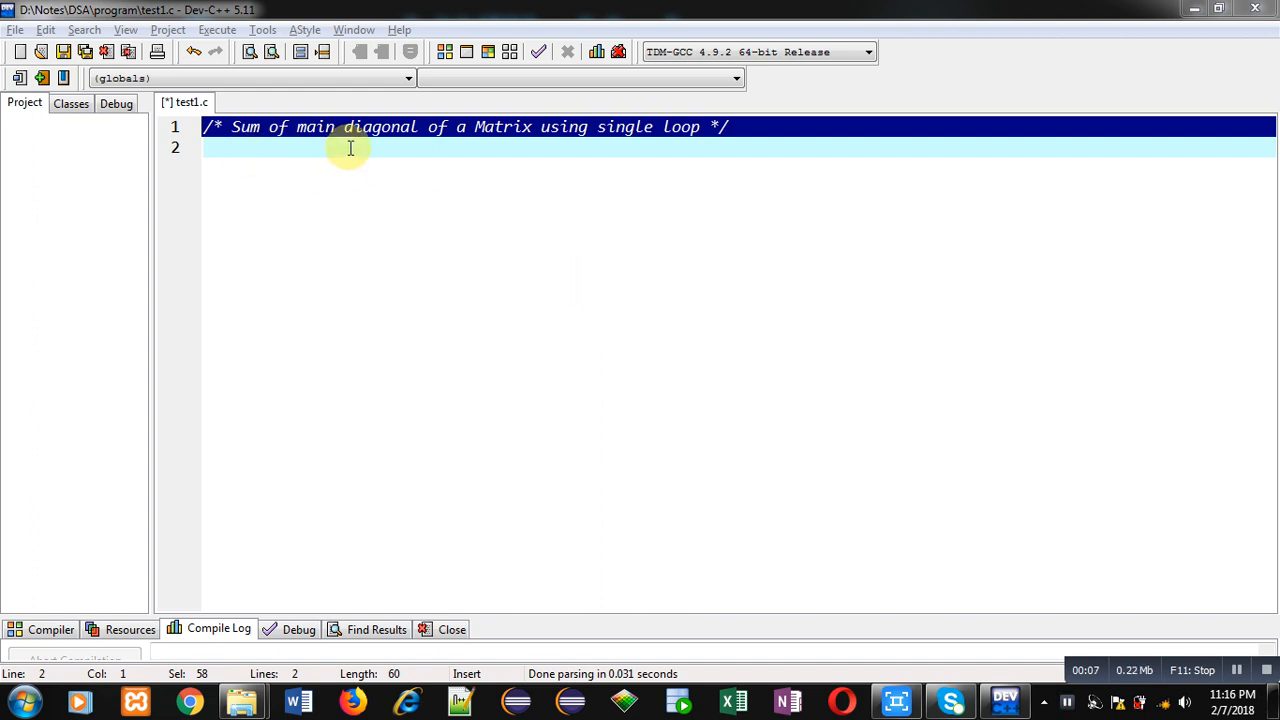
mouse_move(596, 140)
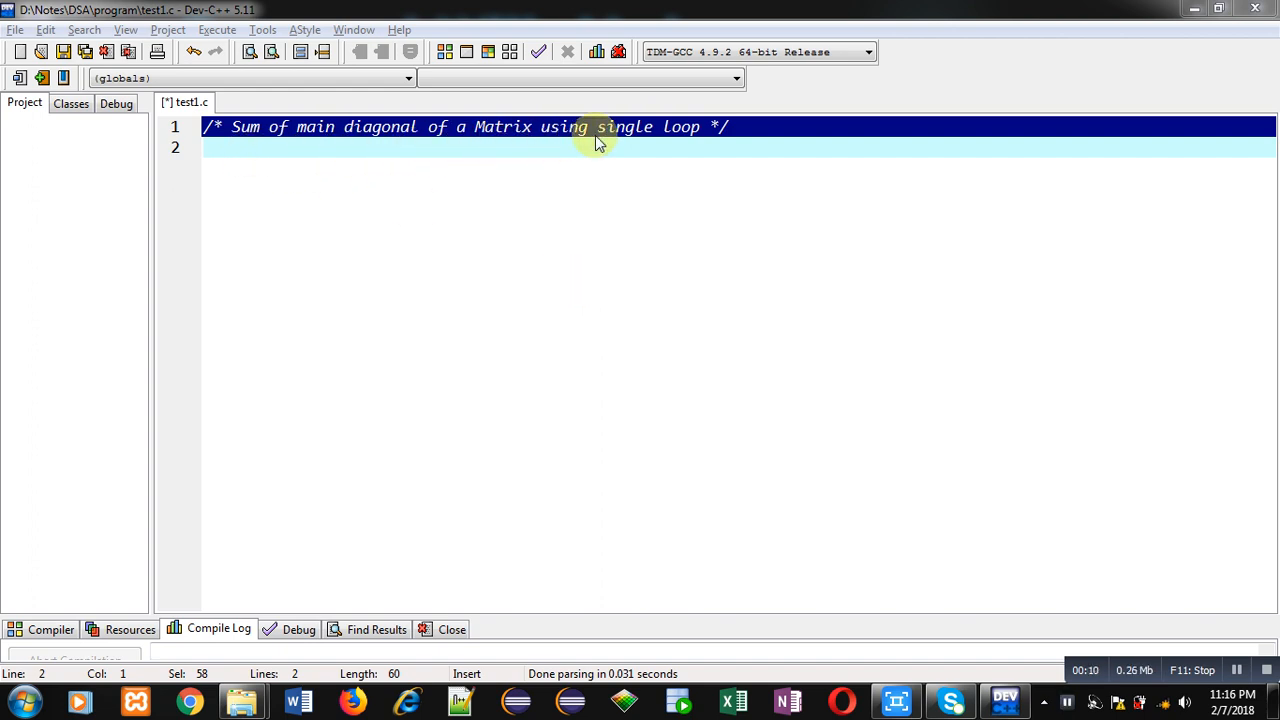
mouse_move(664, 176)
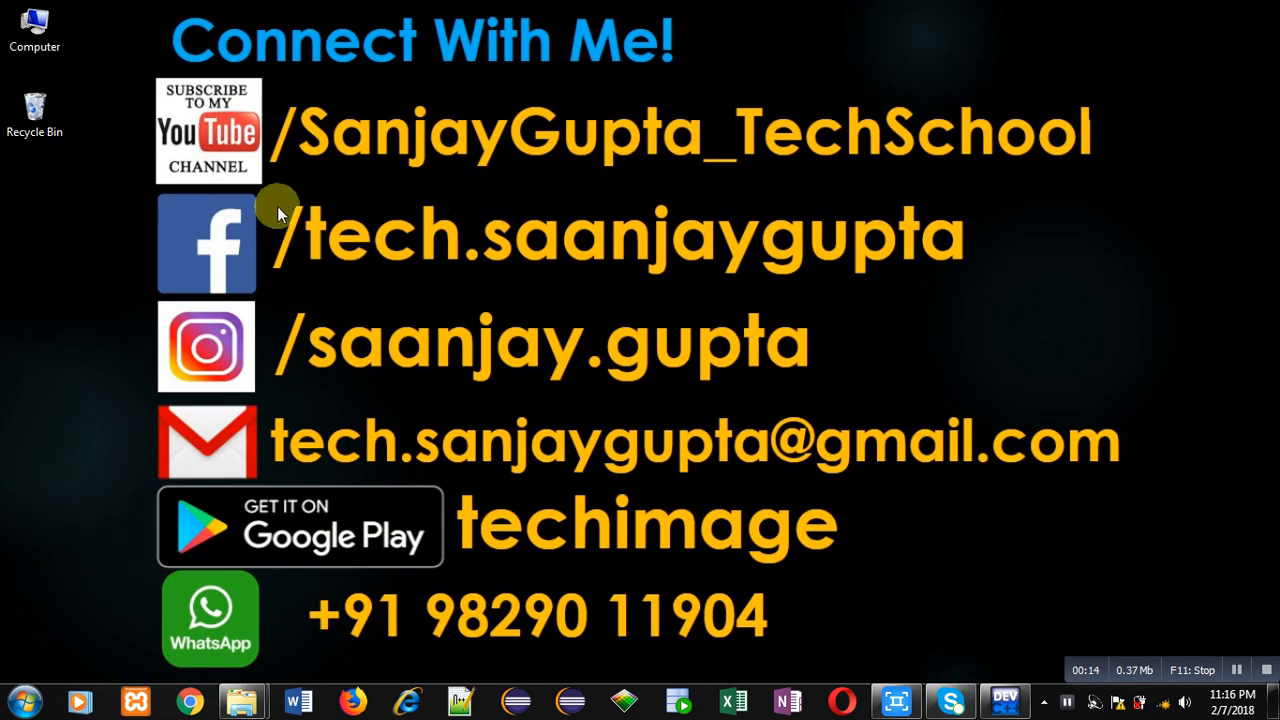
mouse_move(212, 192)
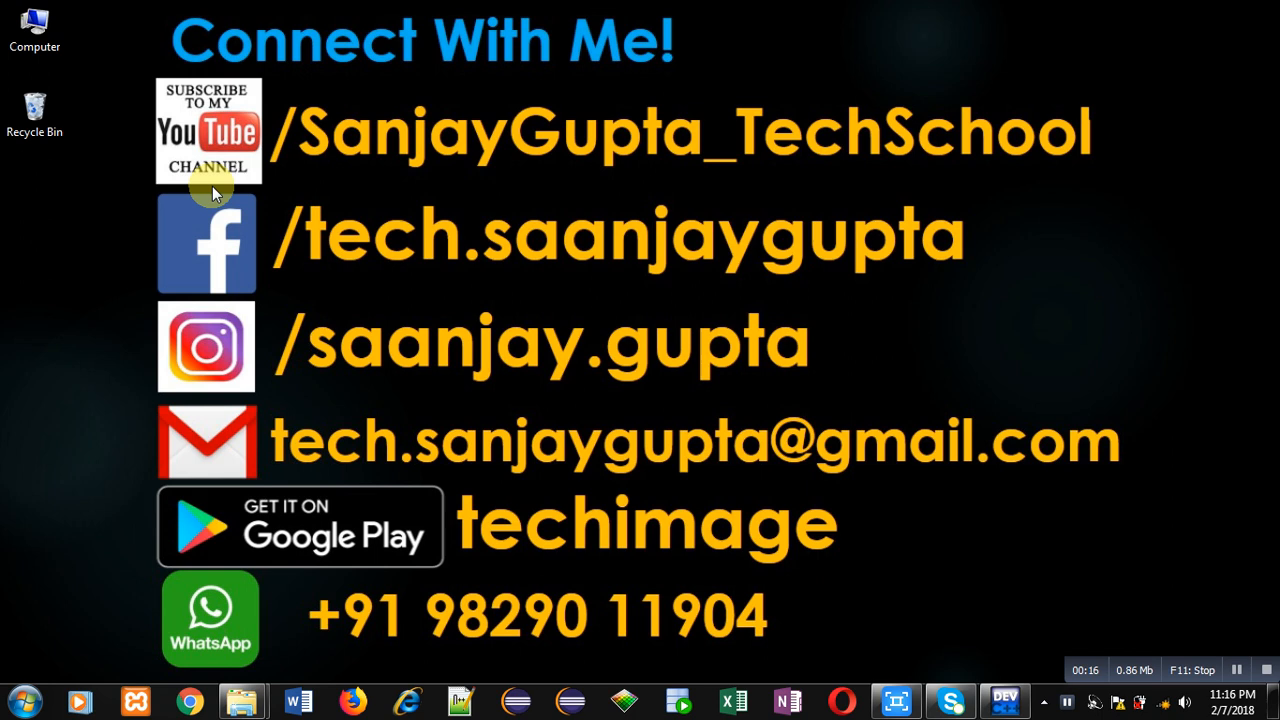
mouse_move(240, 178)
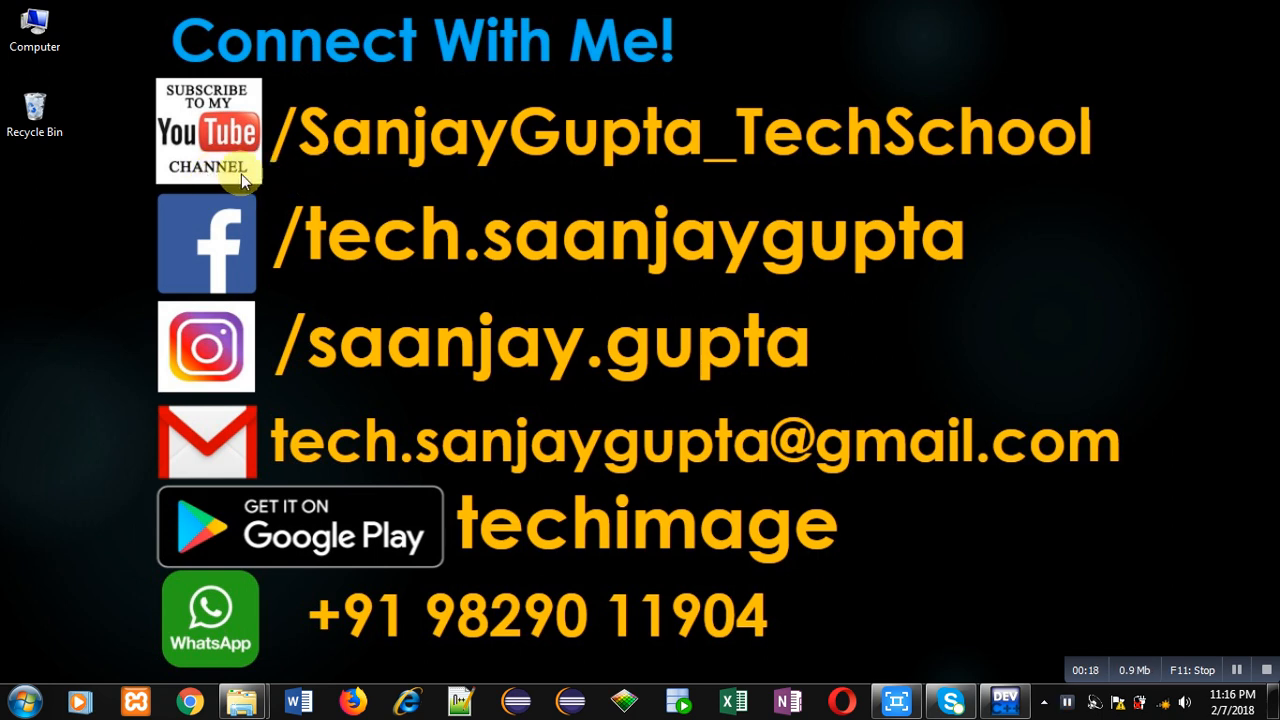
mouse_move(296, 180)
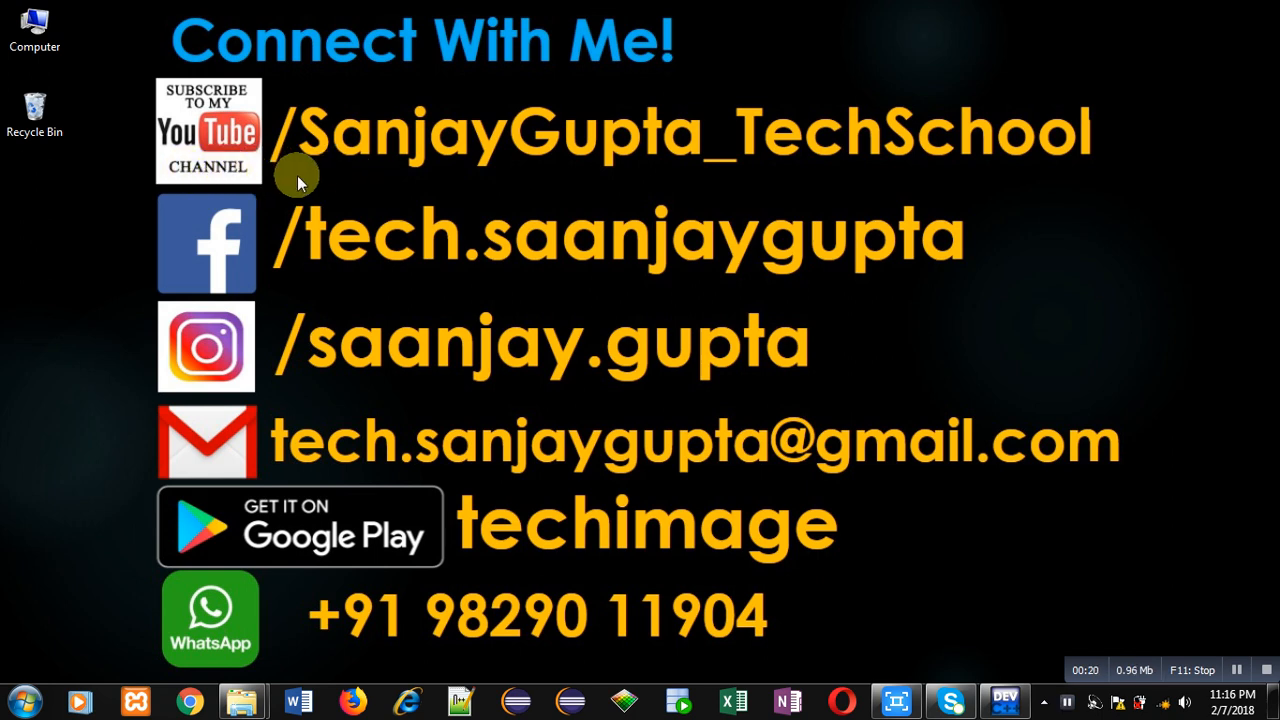
mouse_move(718, 188)
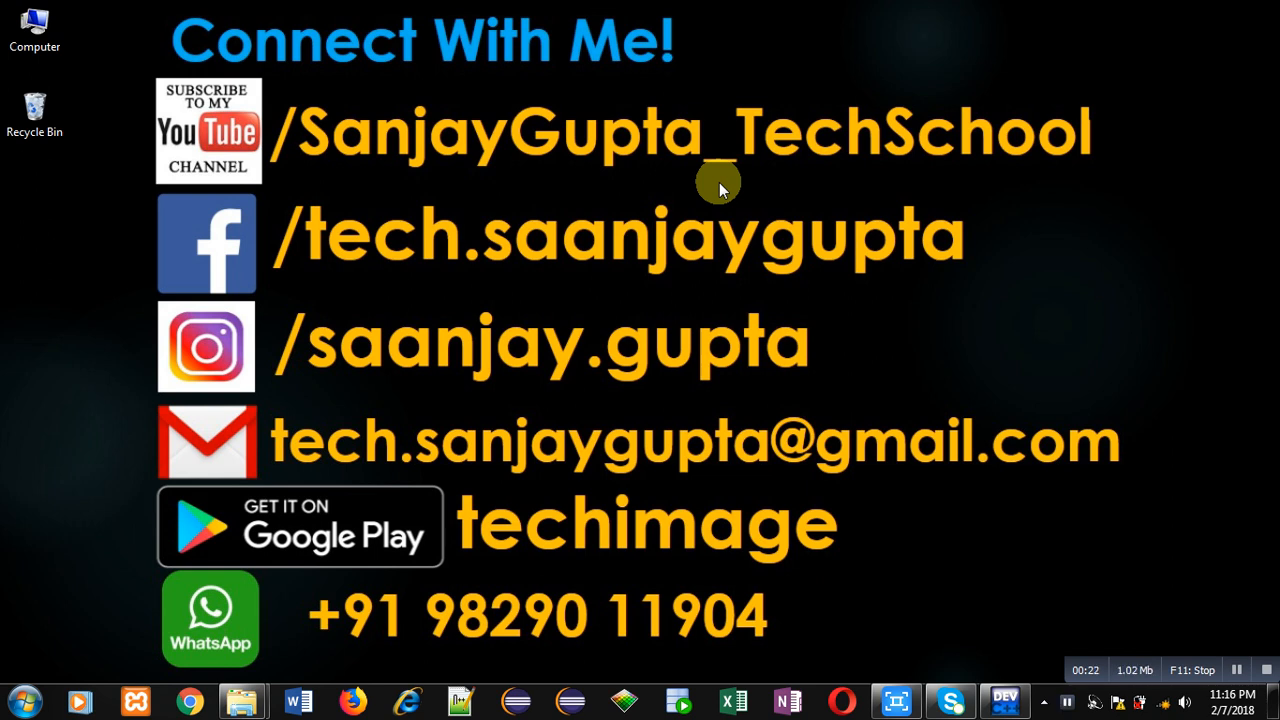
mouse_move(472, 584)
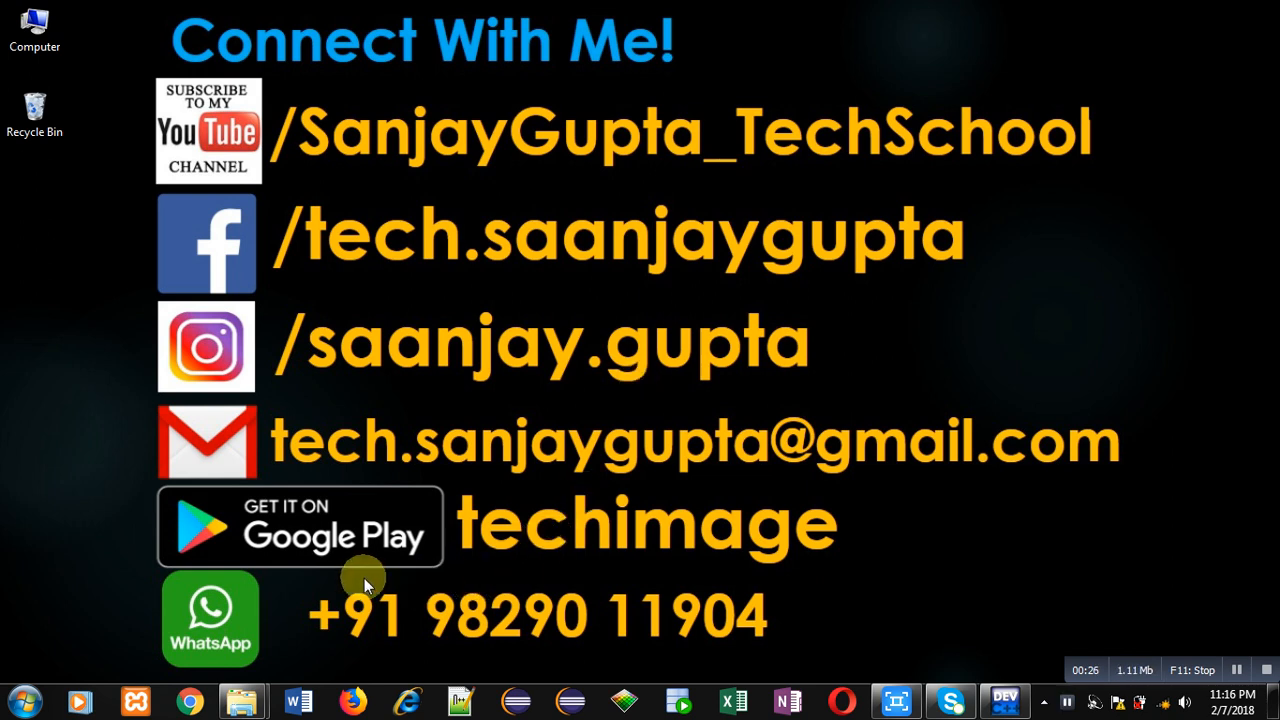
mouse_move(530, 584)
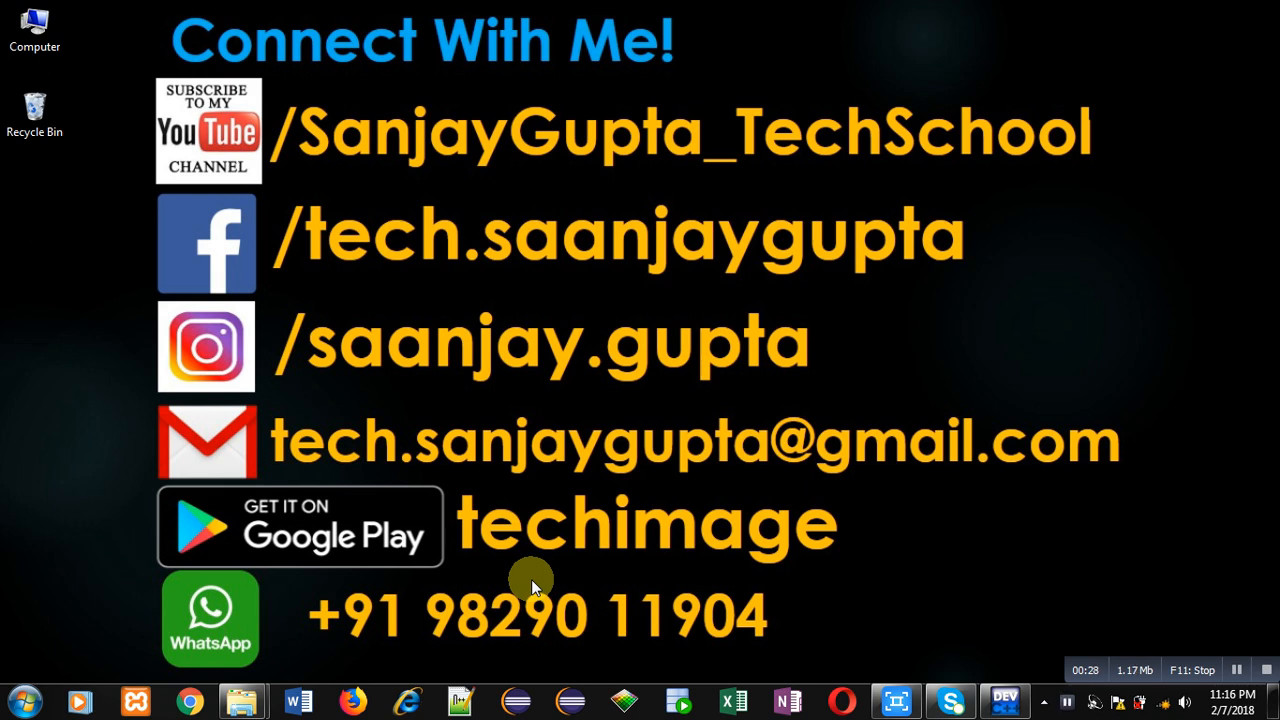
Step: Restore the Dev-C++ window and place the cursor on line 2 below the header comment
left_click(1004, 700)
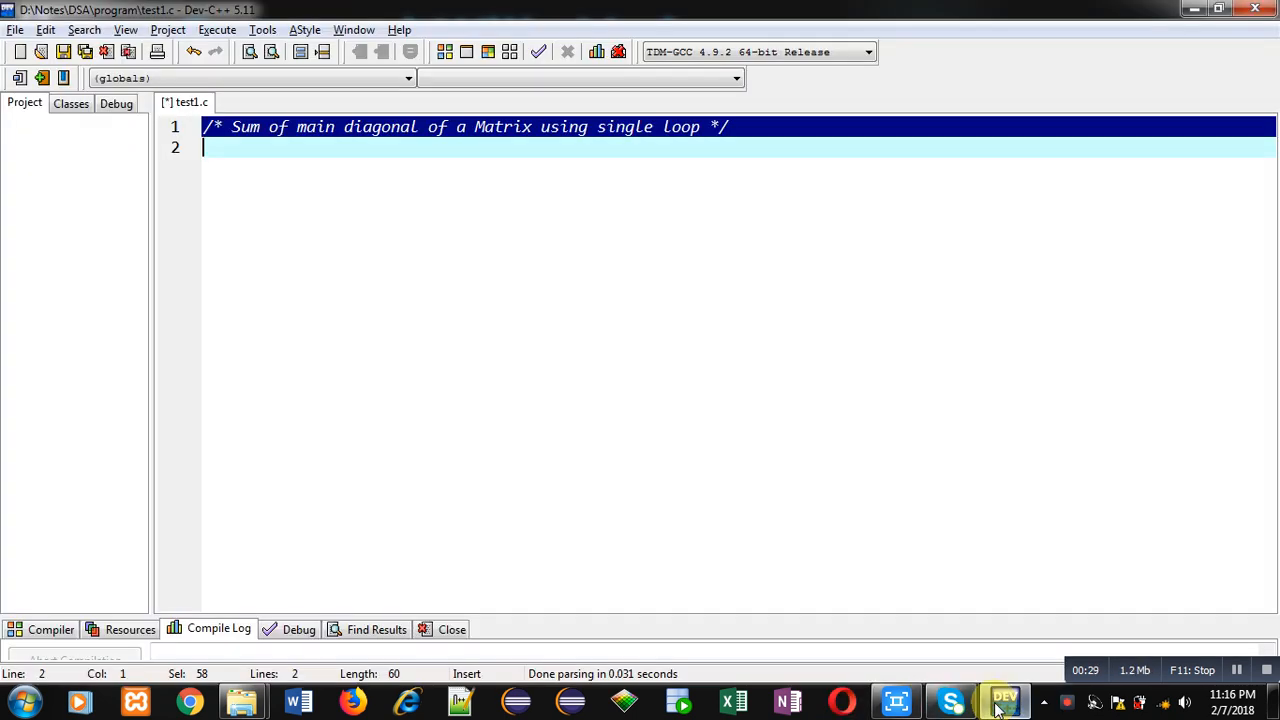
left_click(216, 148)
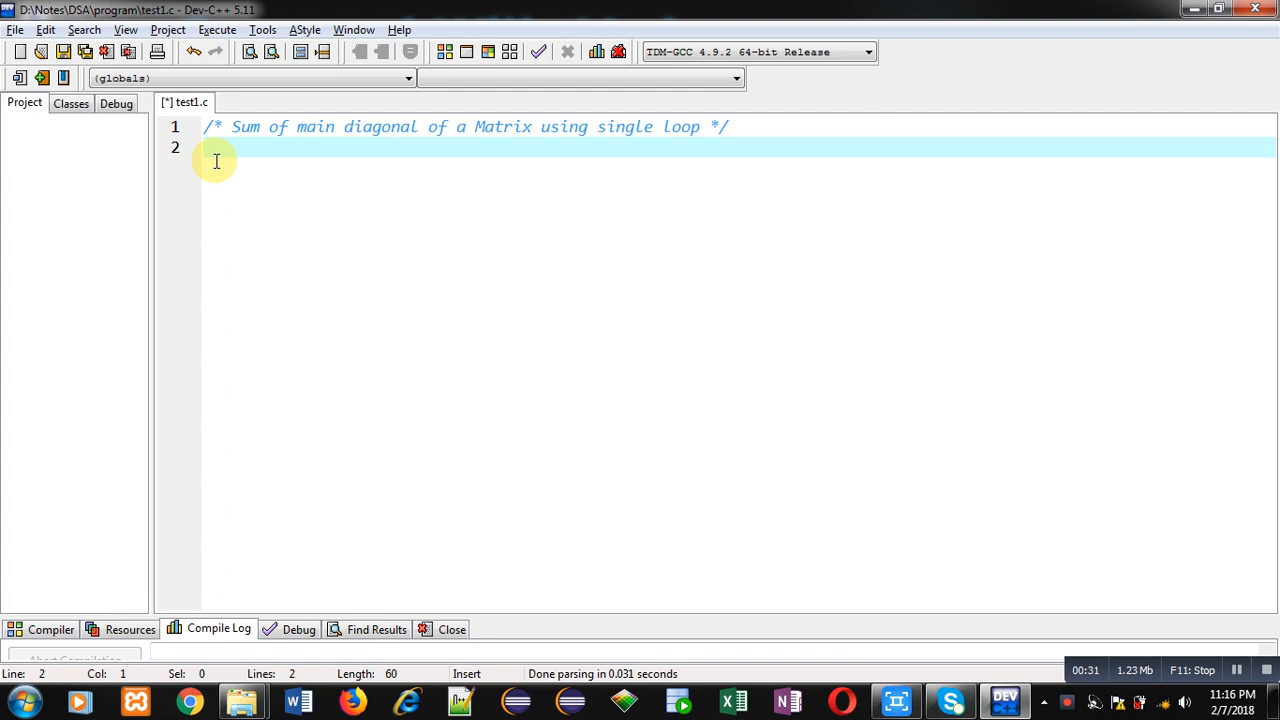
mouse_move(284, 156)
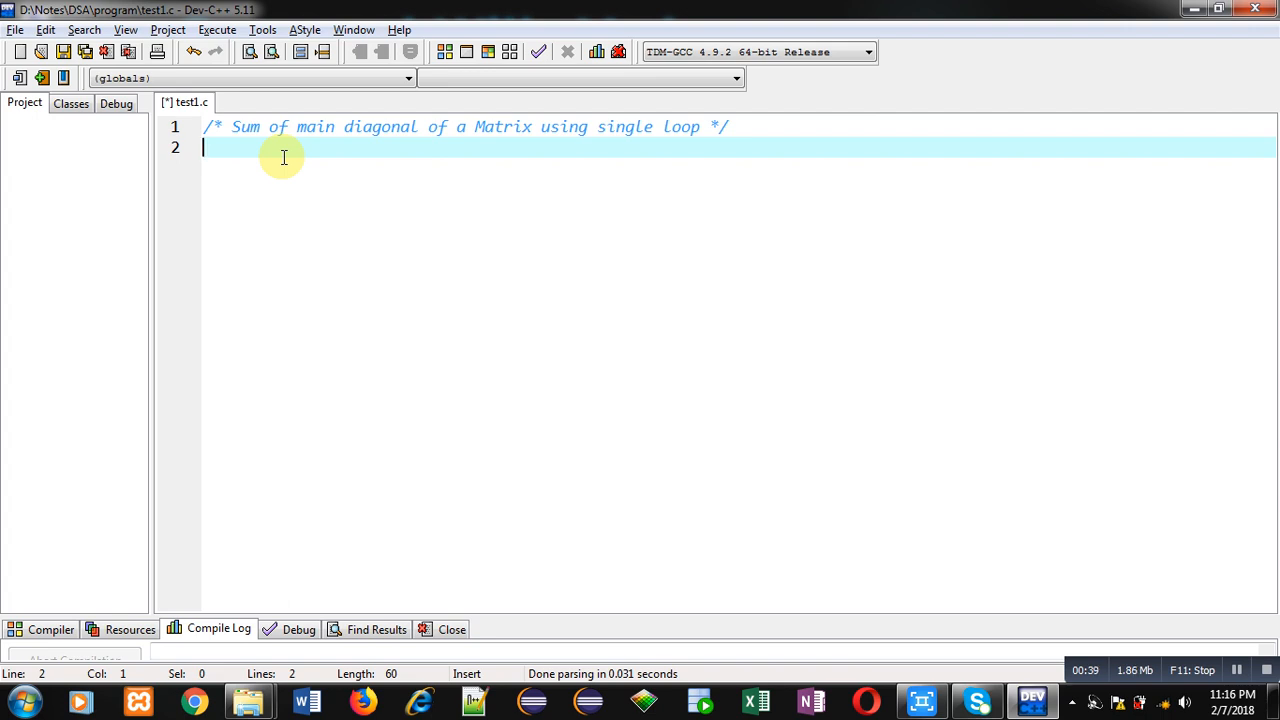
Step: Include stdio.h and begin the int main() function
type("#")
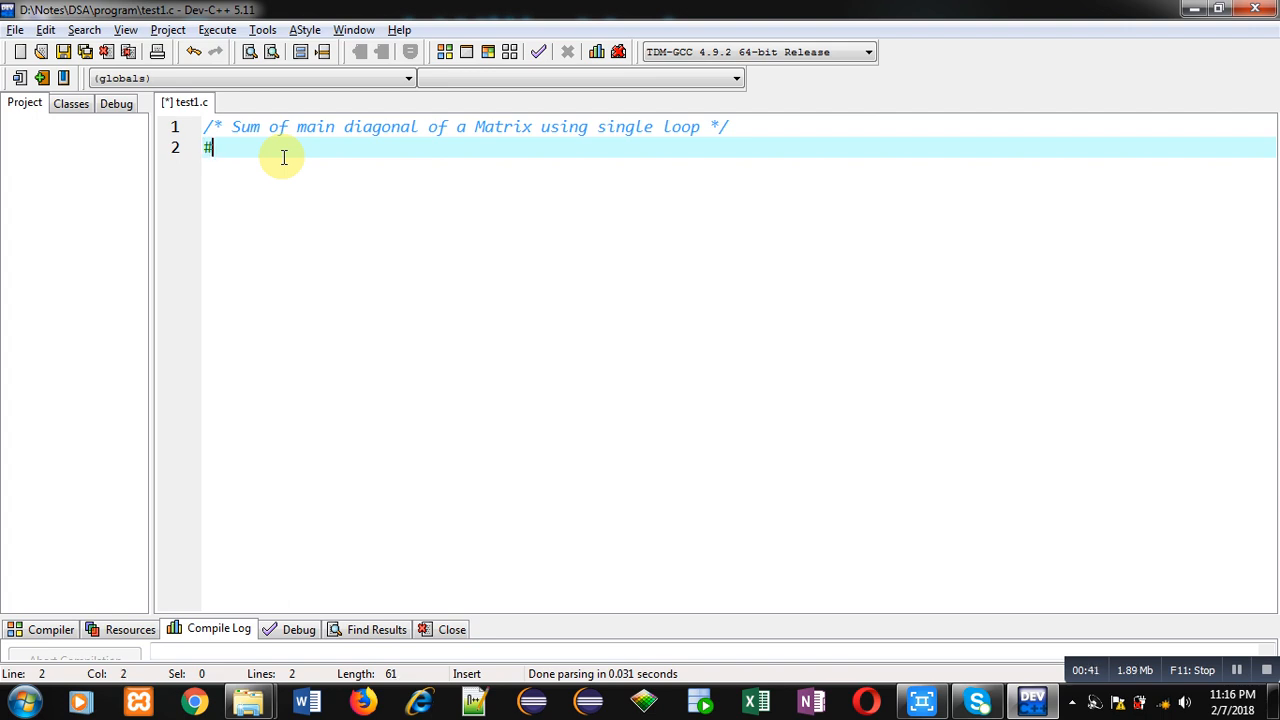
type("include")
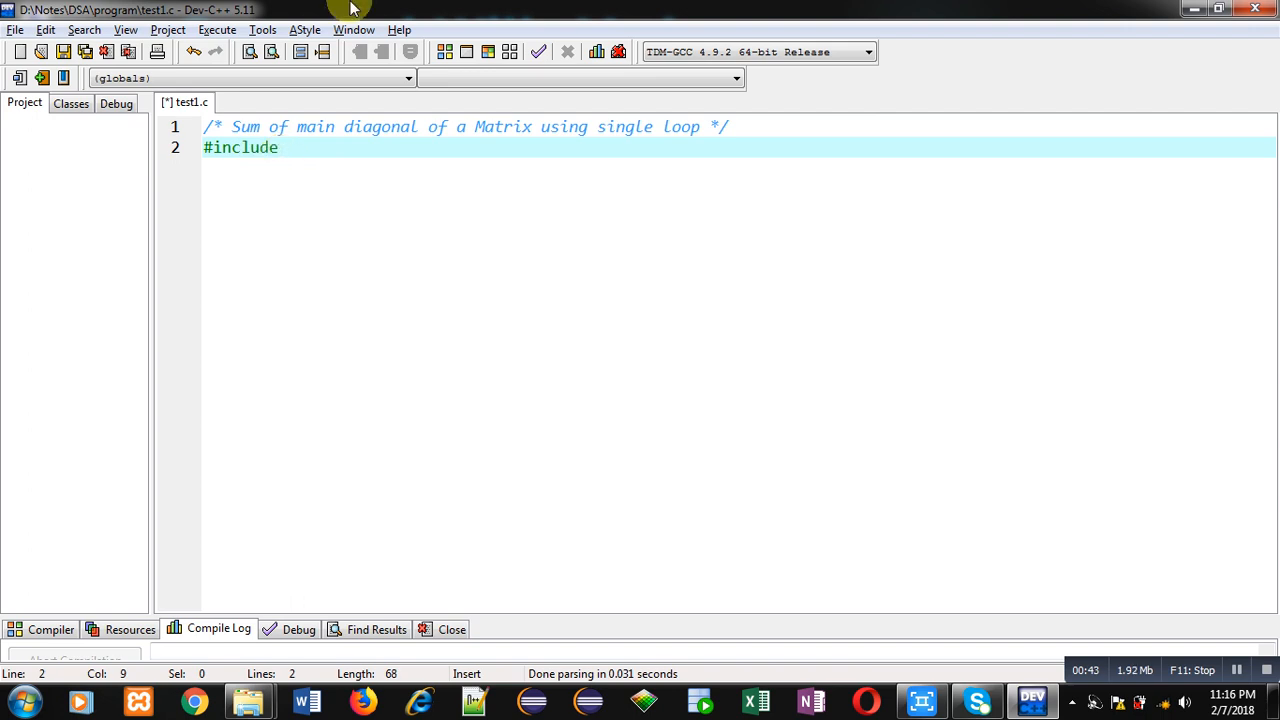
type("<stdio.h>")
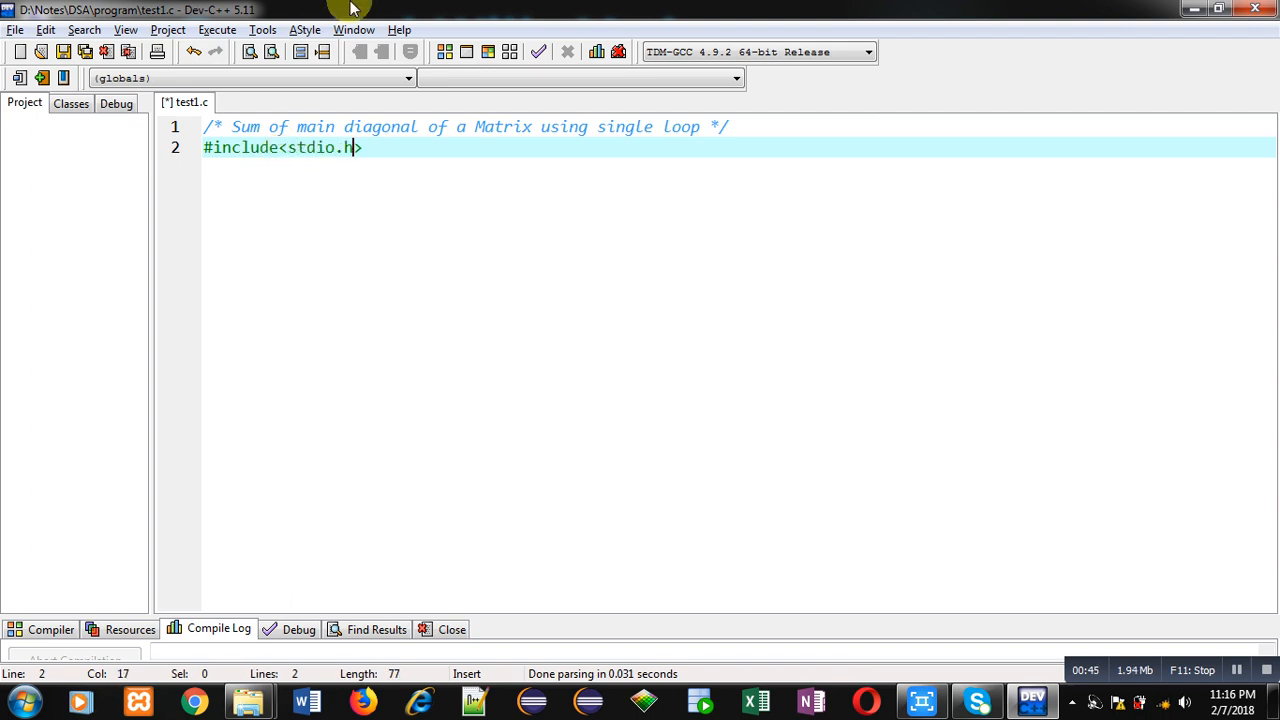
type("int main")
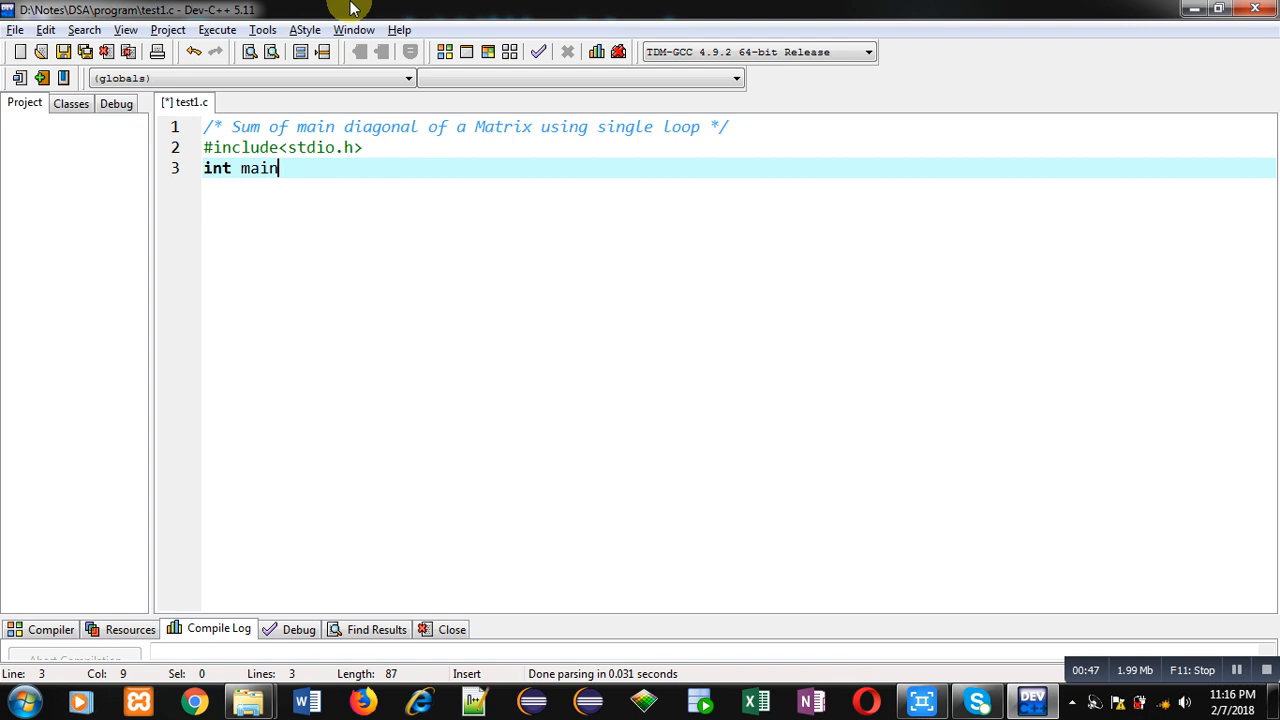
type("()")
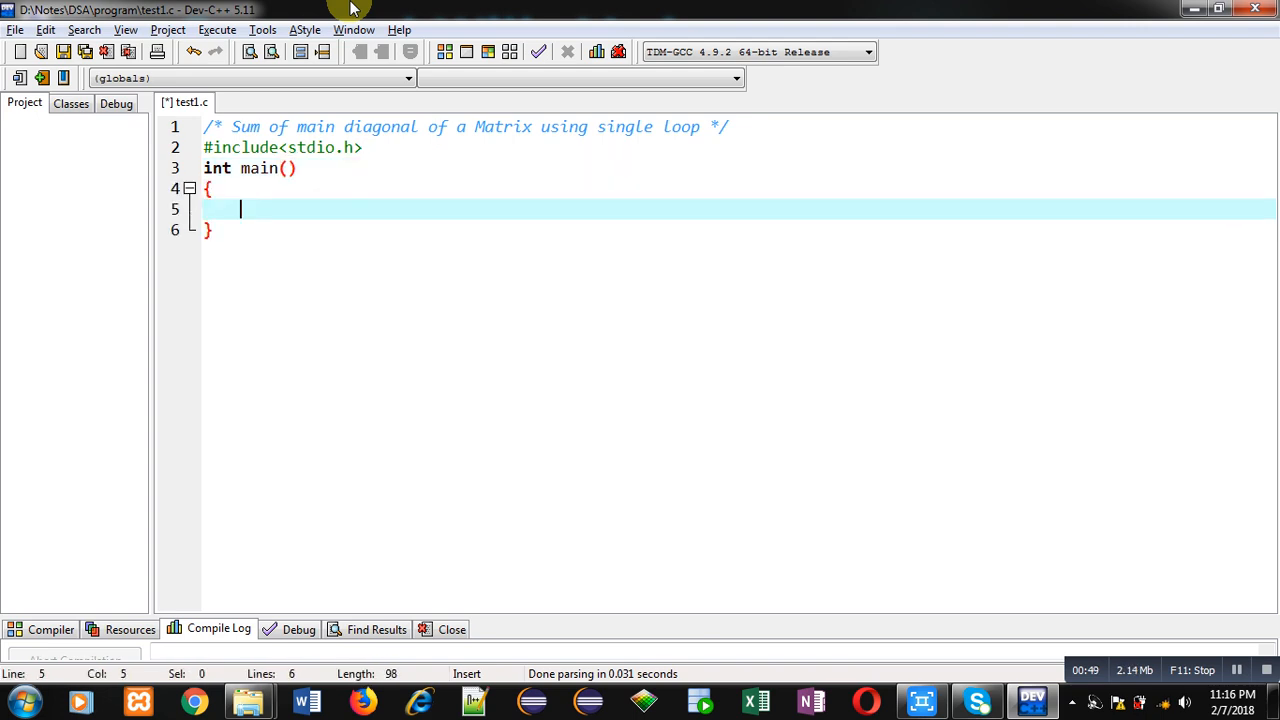
Step: Declare int a[3][3], i, j and s=0 at the top of main
type("int a[]")
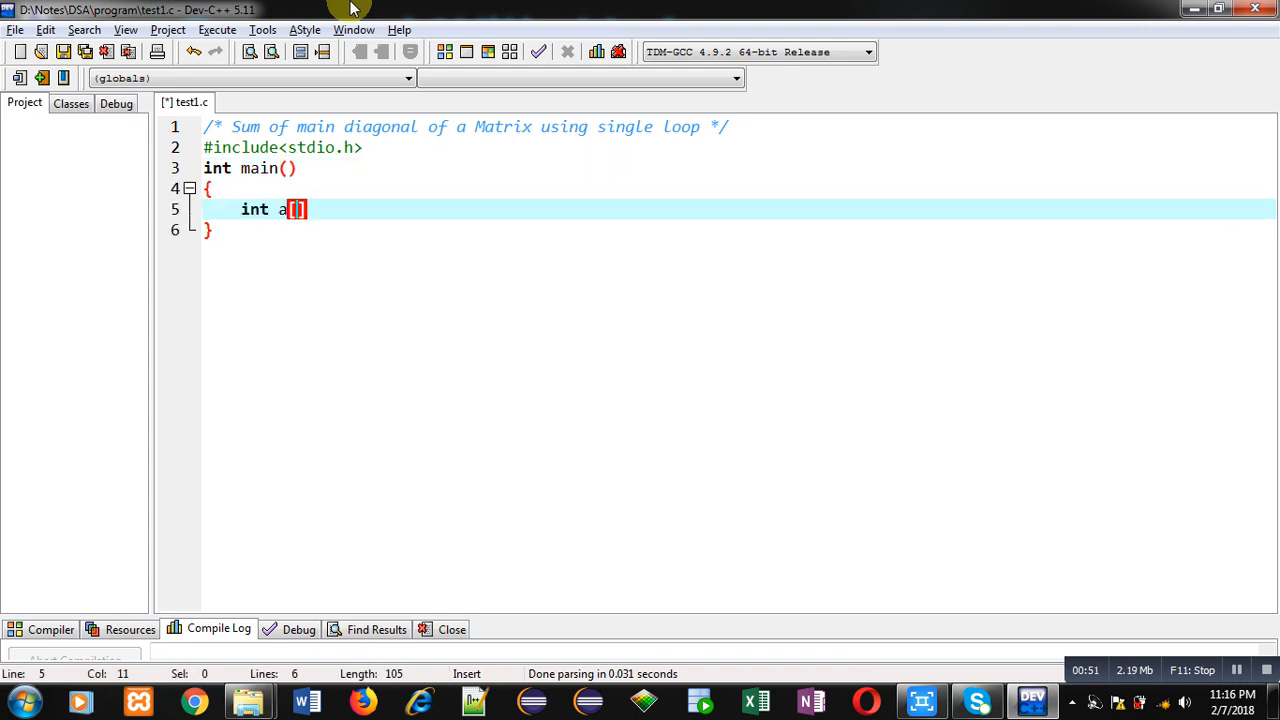
type("3][3]]")
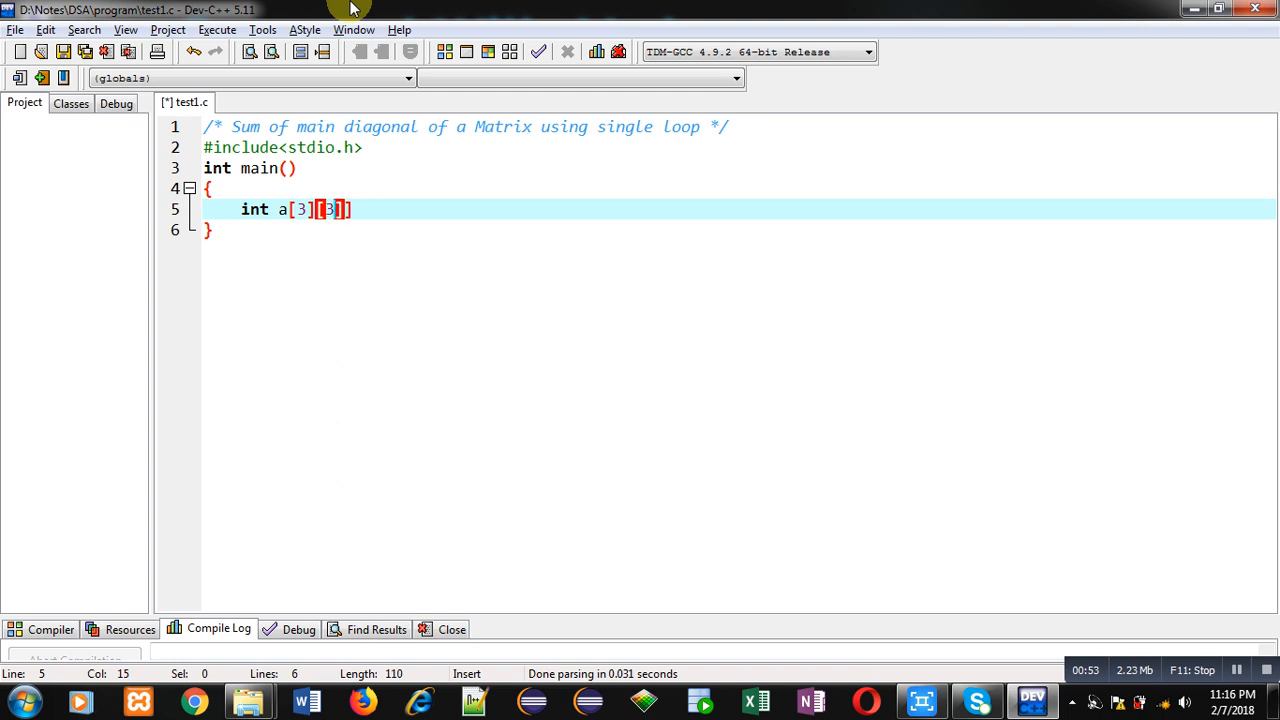
type(",i")
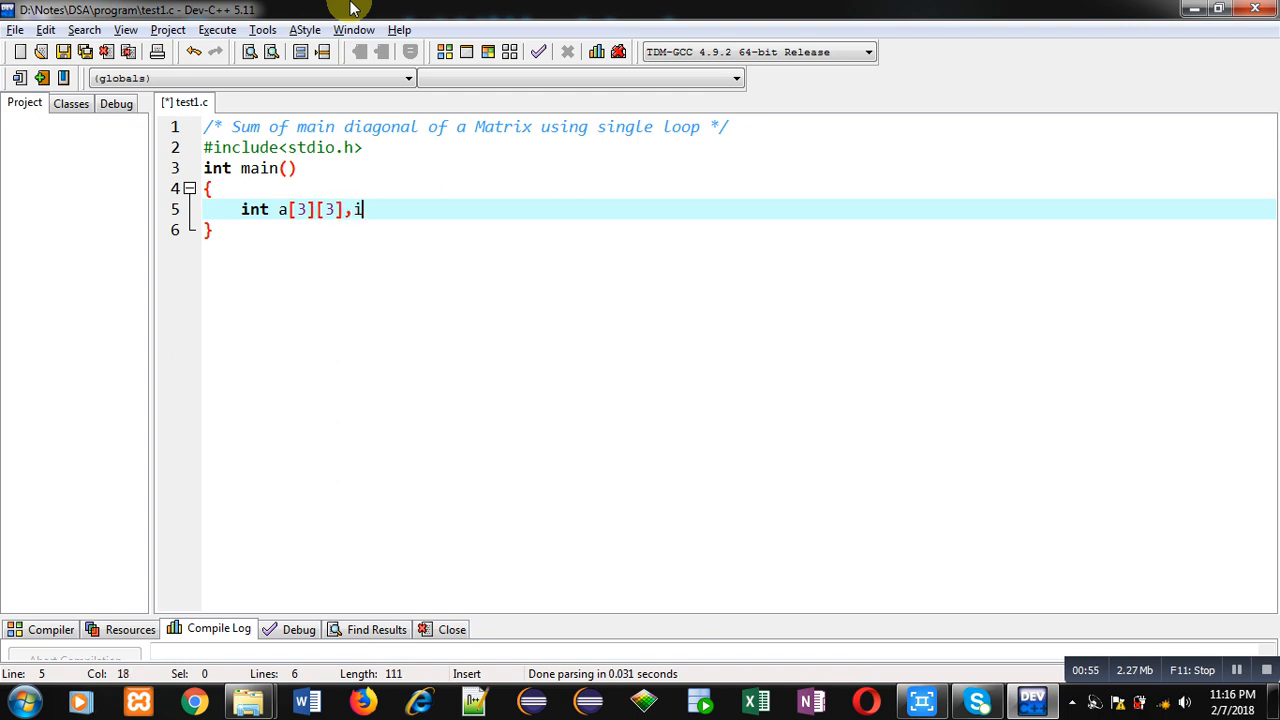
type(",j")
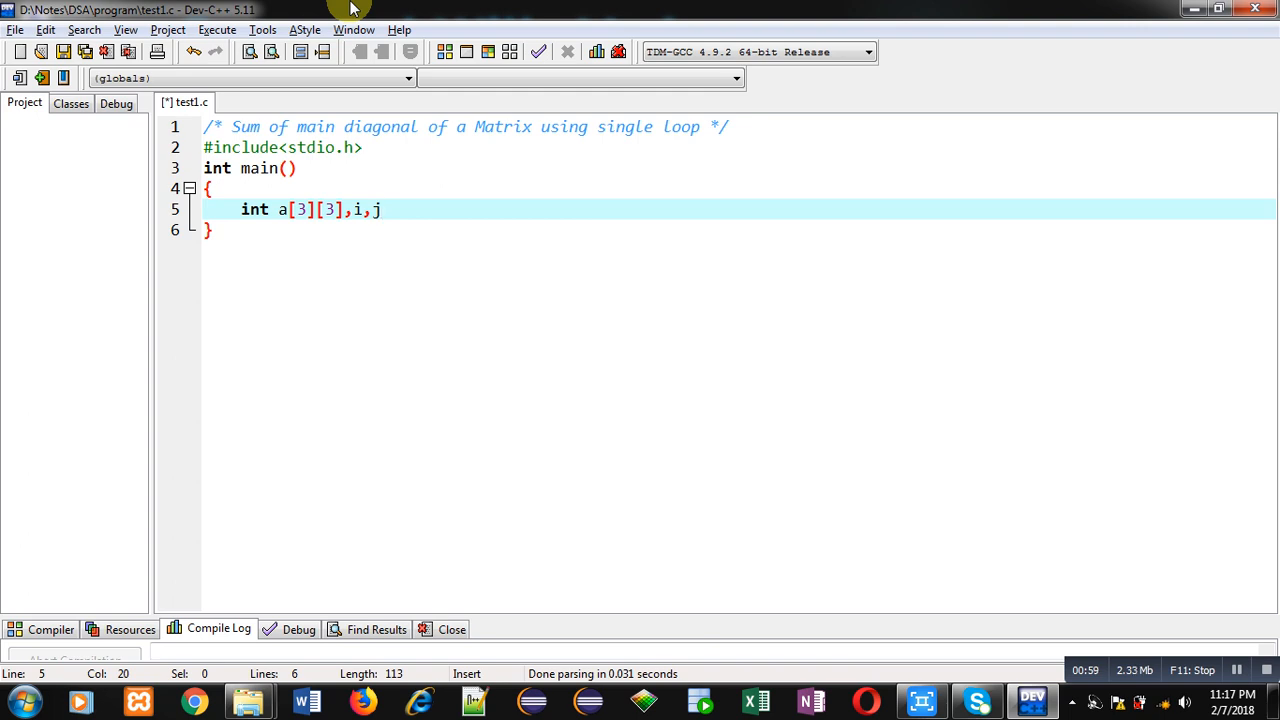
type(",s")
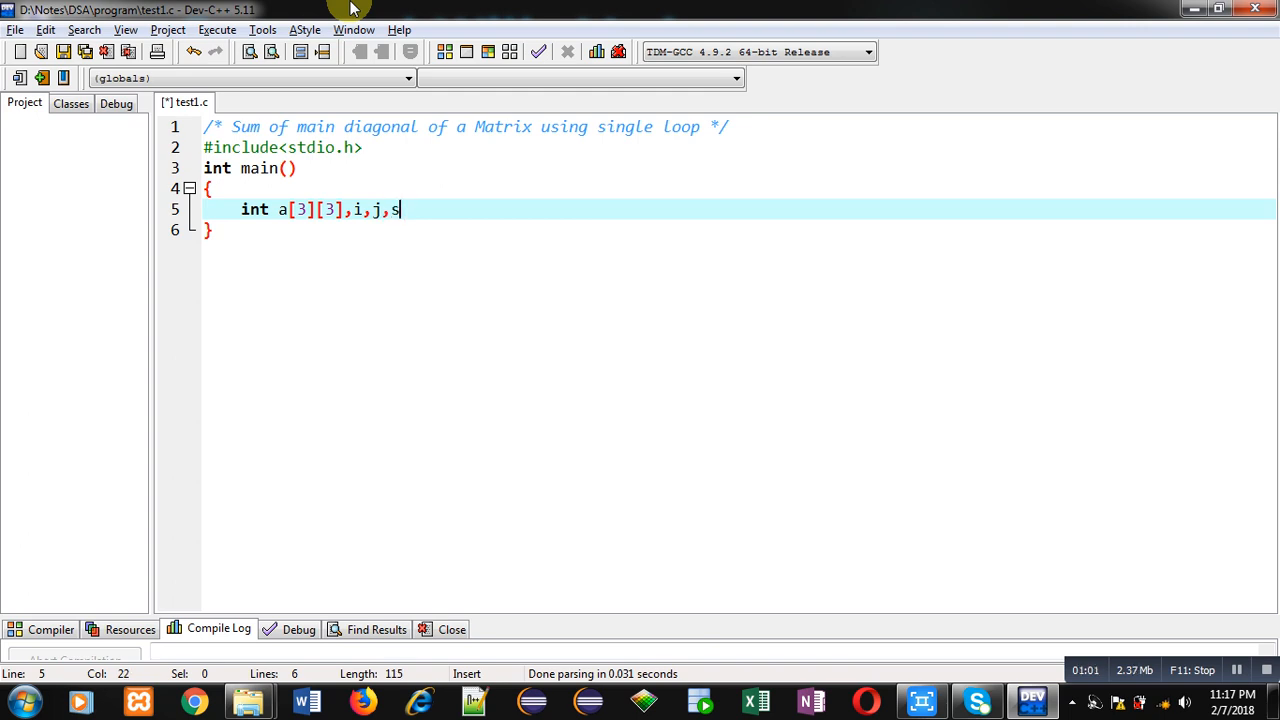
type("=0;")
type("printf")
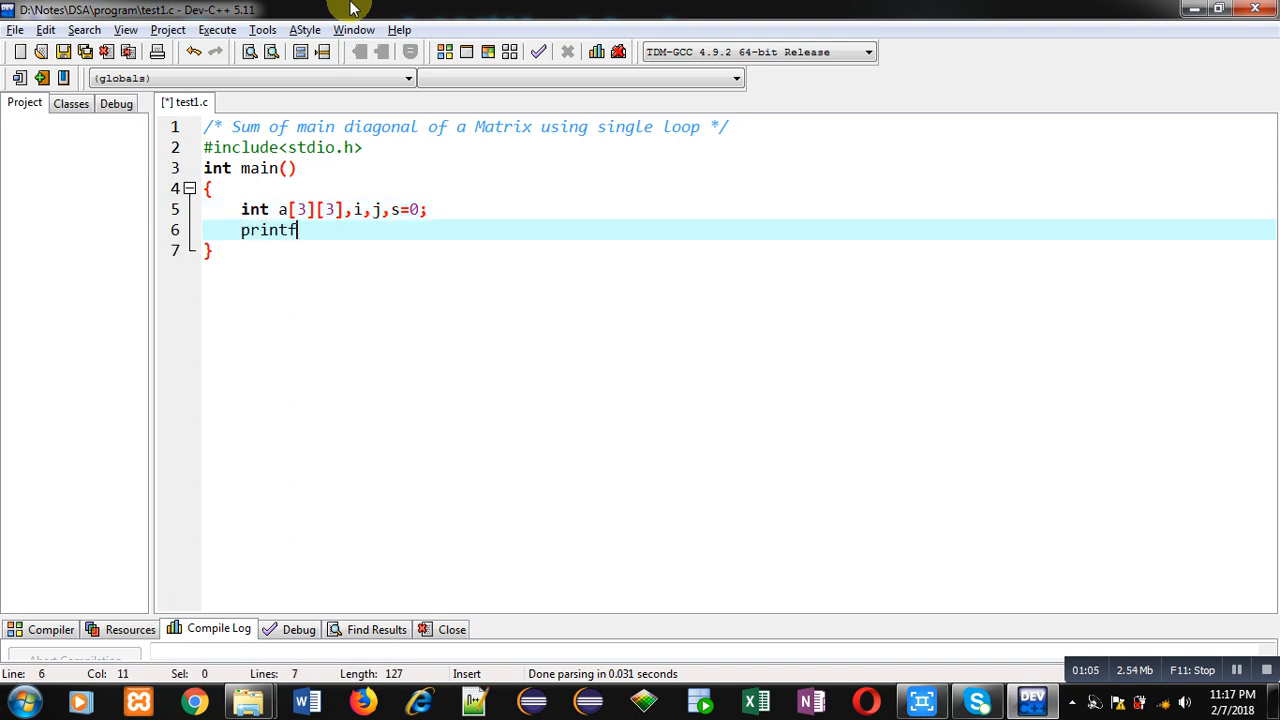
Step: Print the "\nEnter Elements" prompt with printf
type("(\"\\\")")
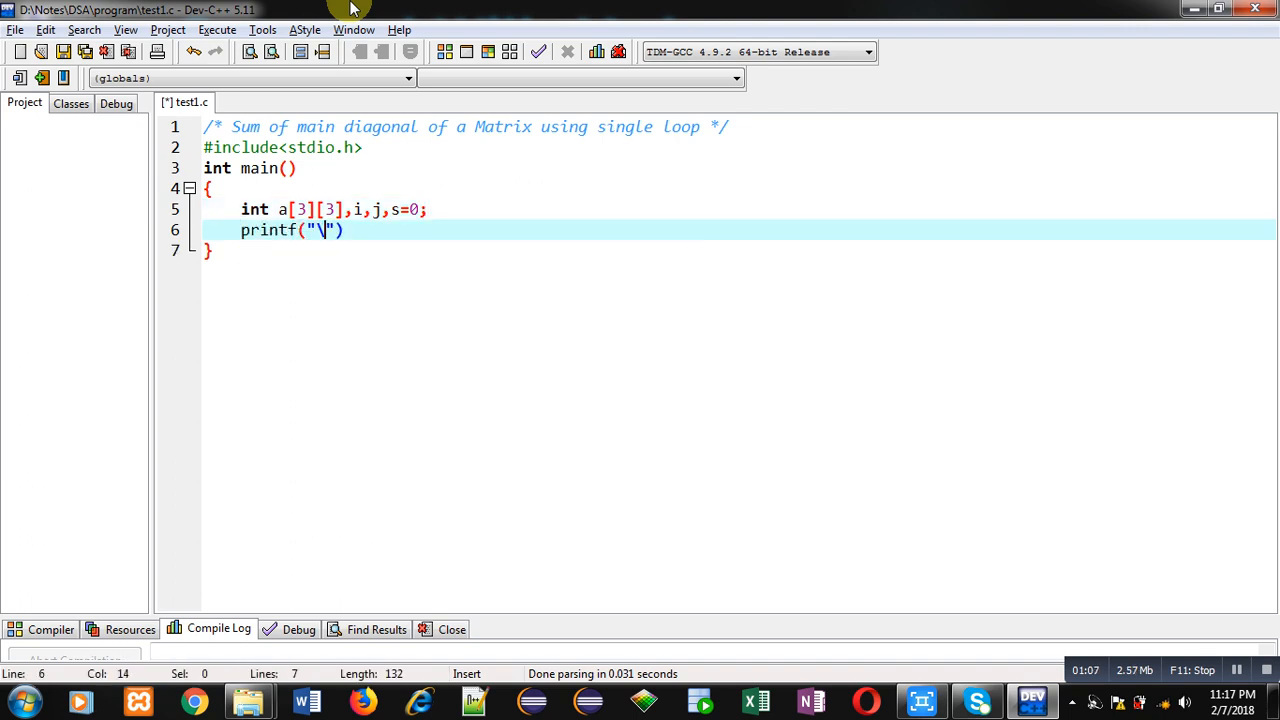
type("nEn")
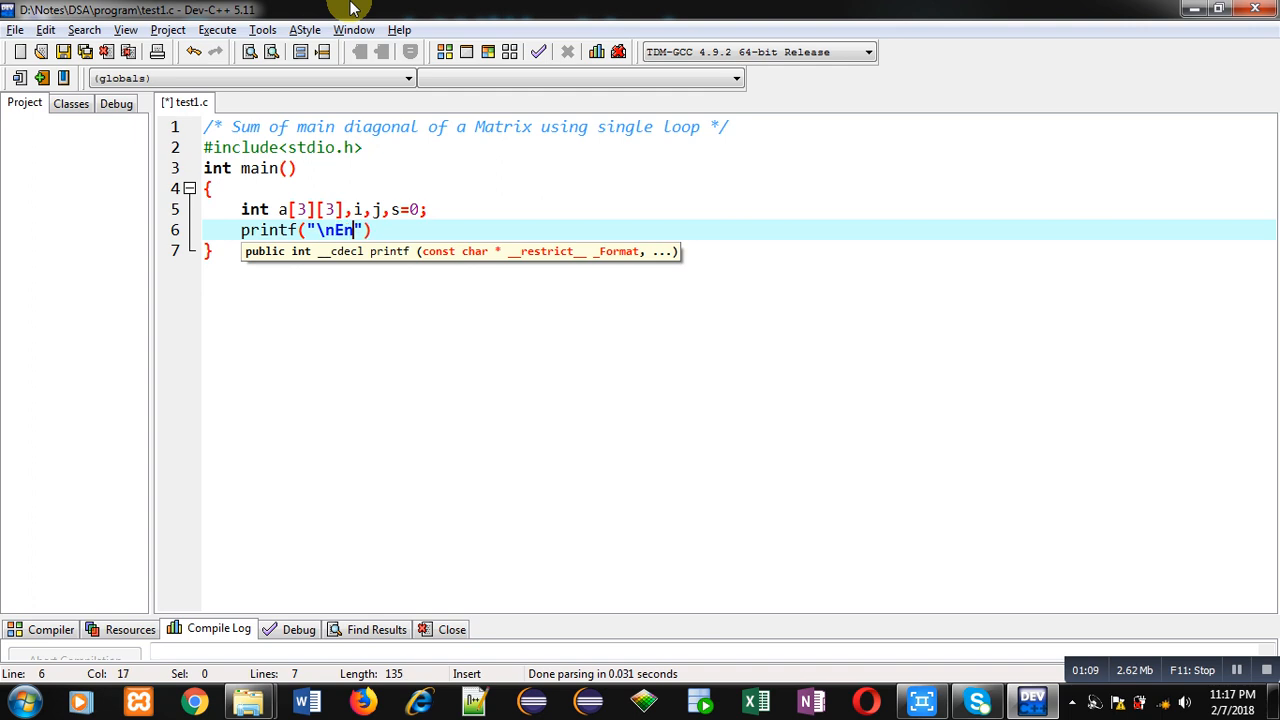
type("ter Element")
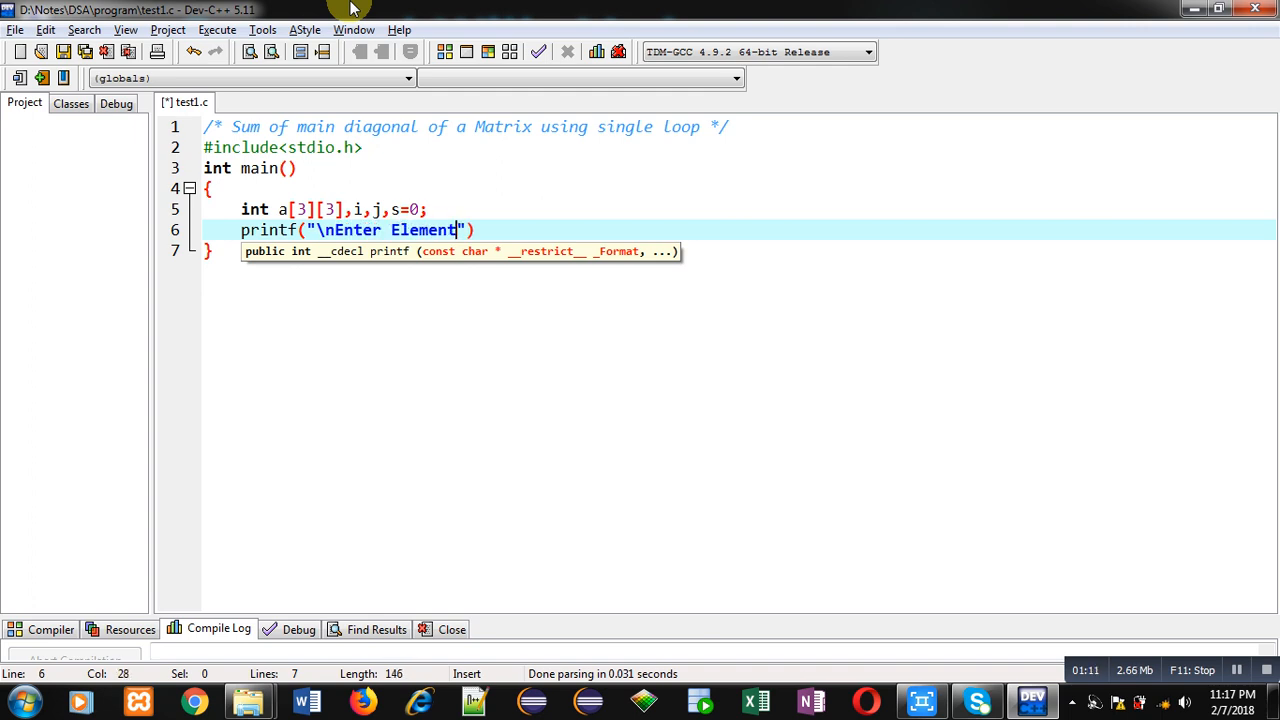
type("s\");")
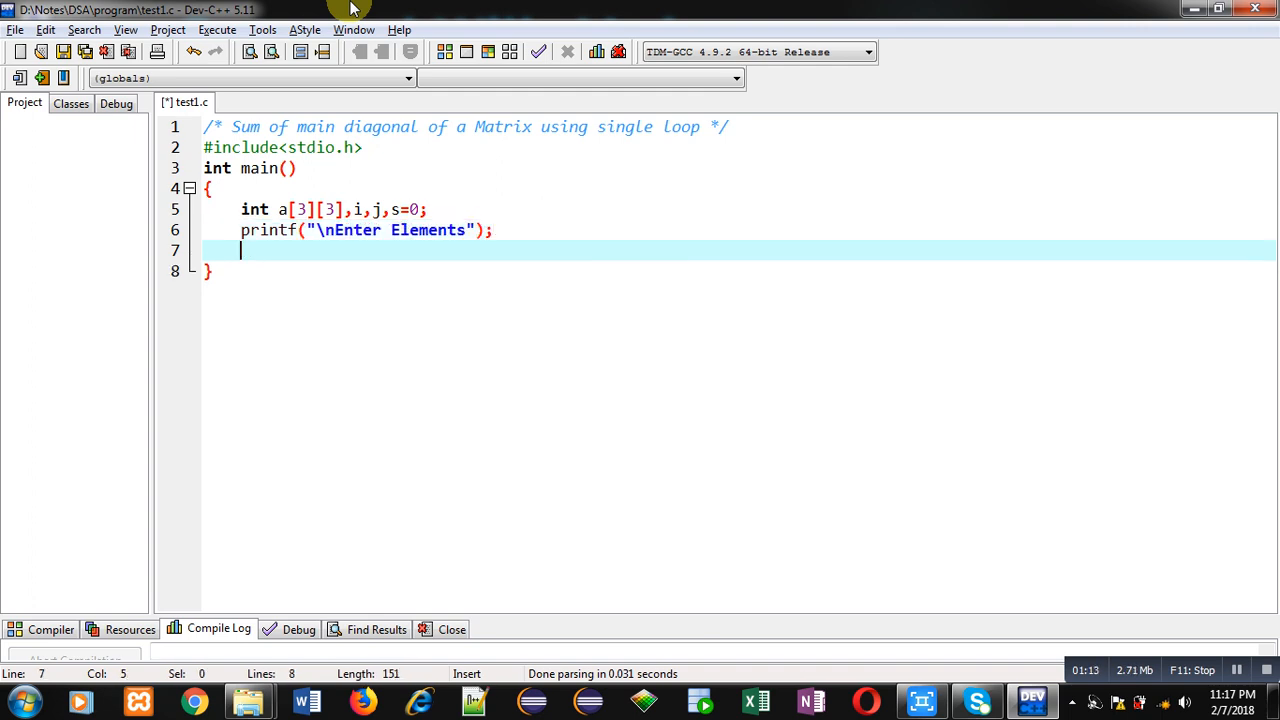
Step: Write nested for loops over i and j from 0 to 3
type("for(i=0)")
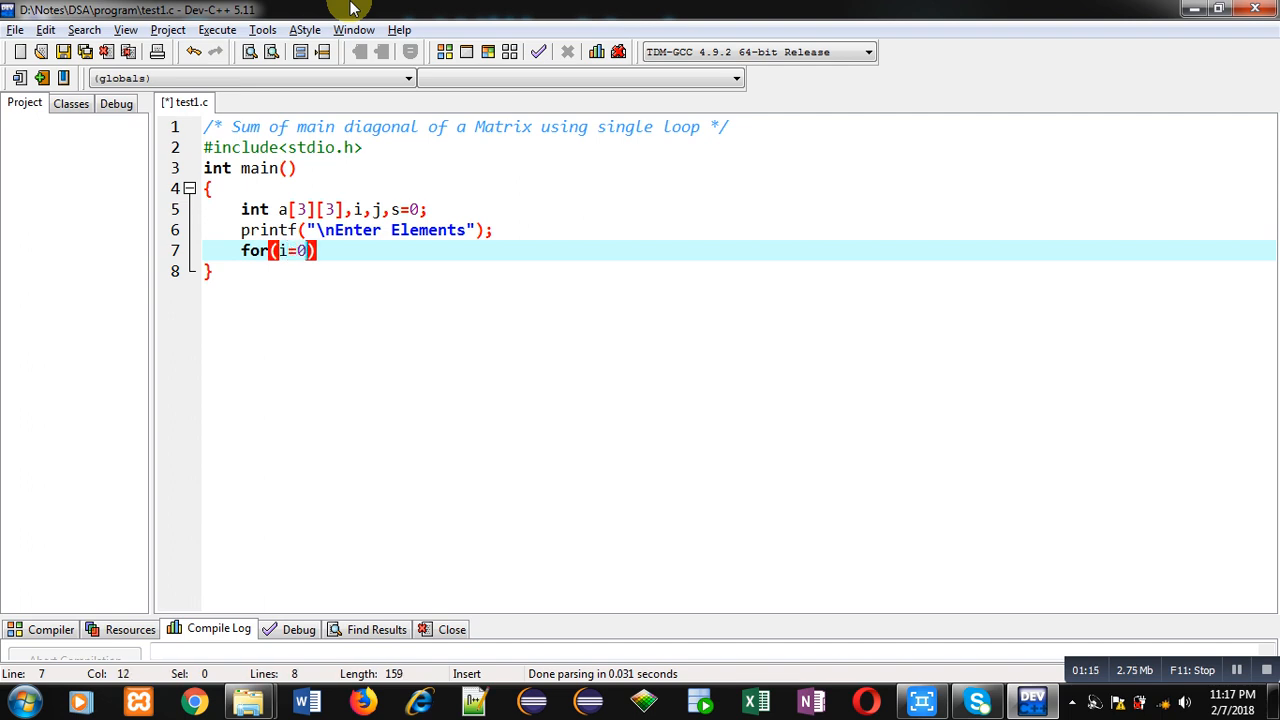
type(";i<")
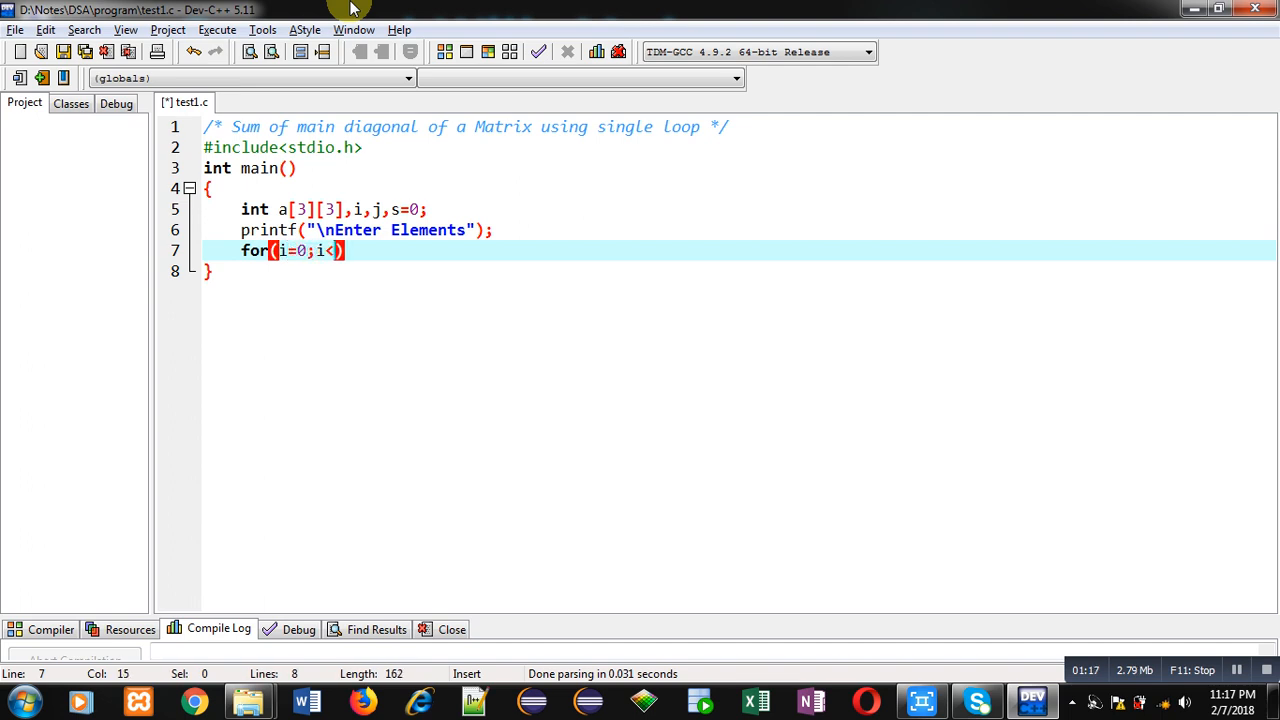
type("3;i++")
type("{")
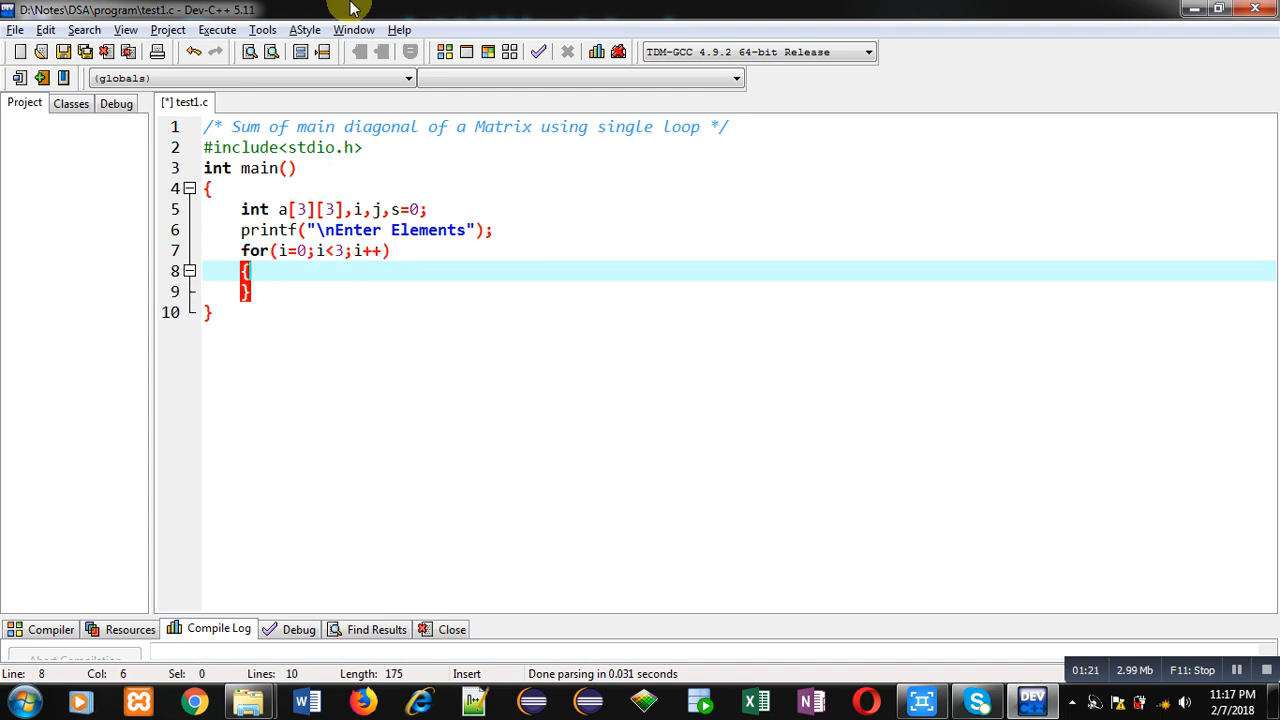
type("for()")
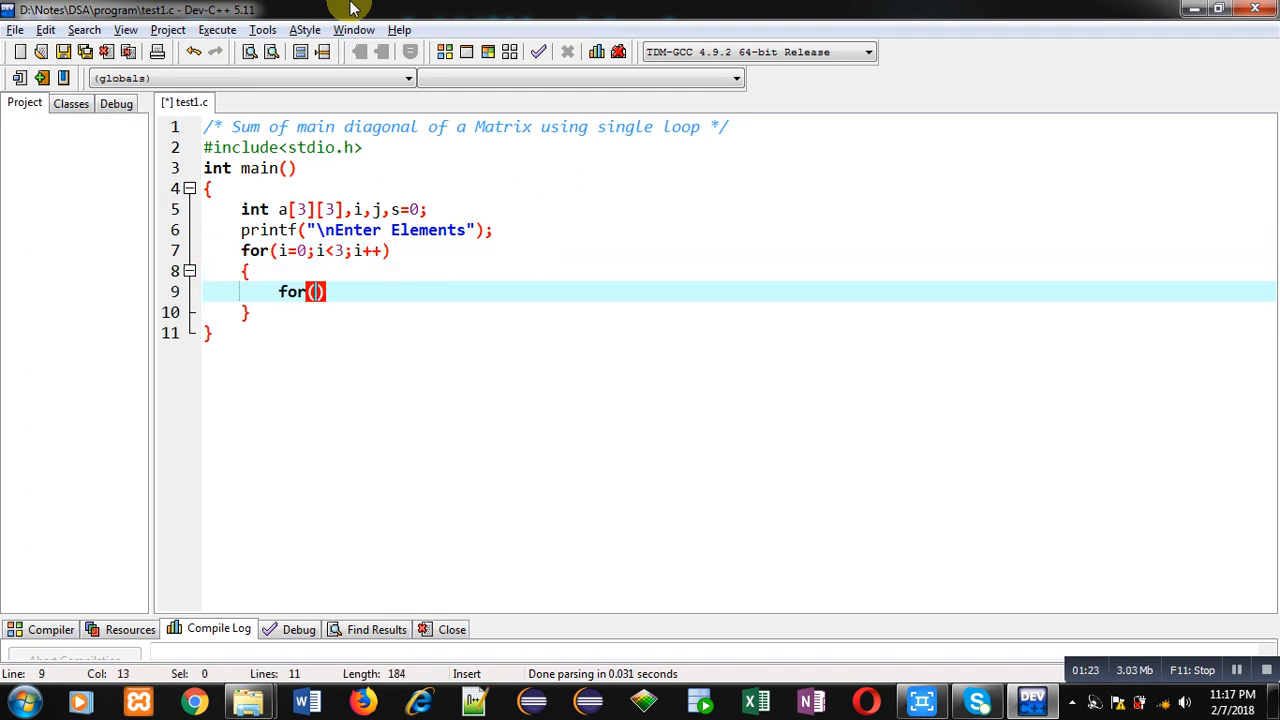
type("j=0;j<3;j++")
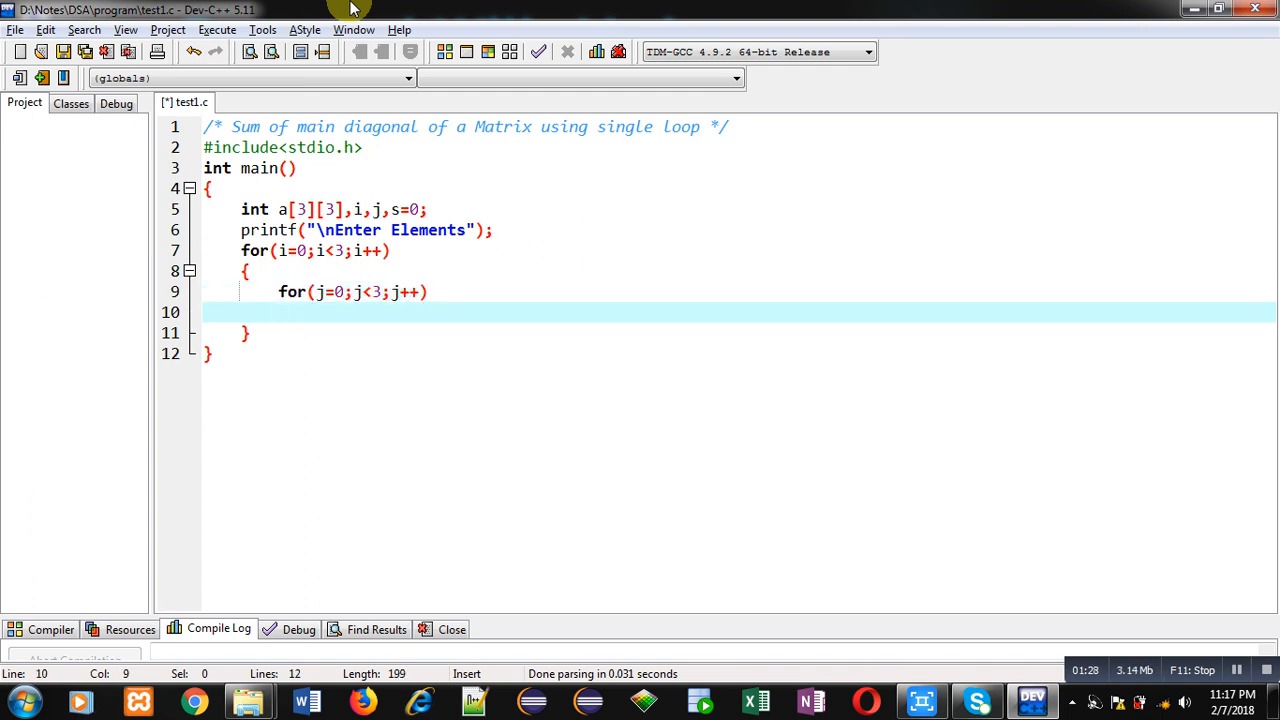
Step: Read each a[i][j] with scanf("%d",&a[i][j]); inside the inner loop
type("scanf")
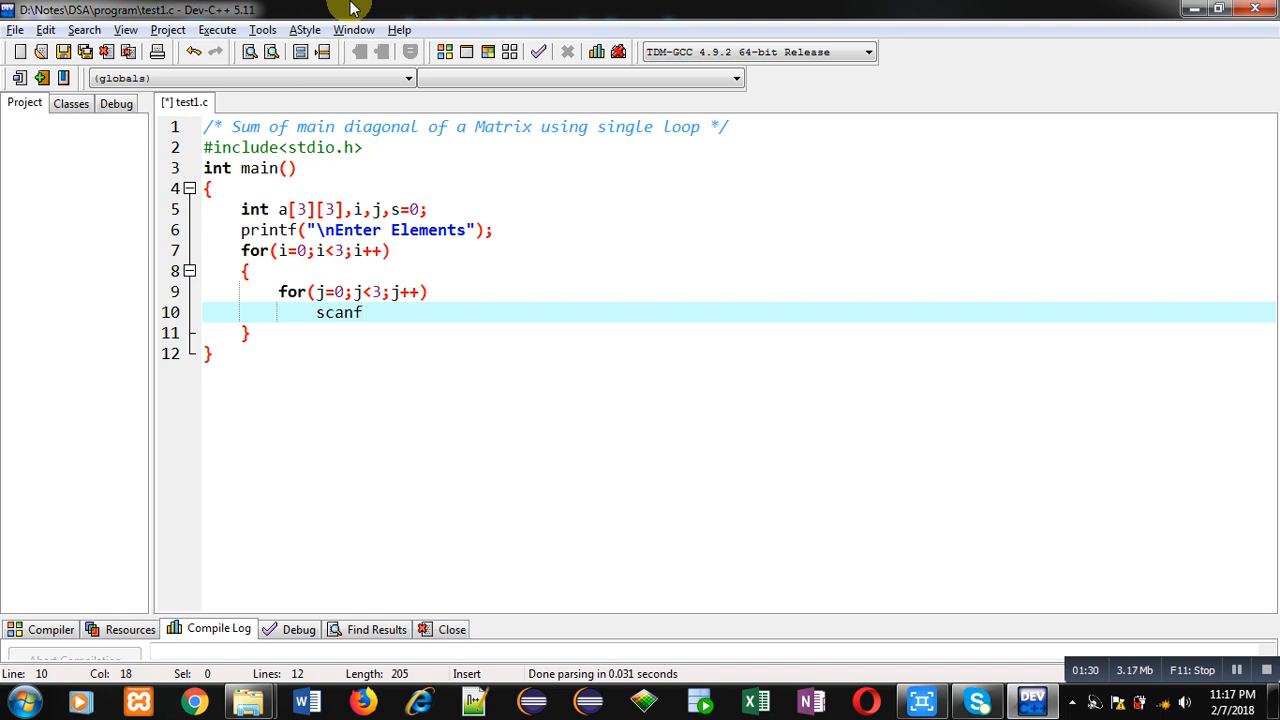
type("(\"\"")
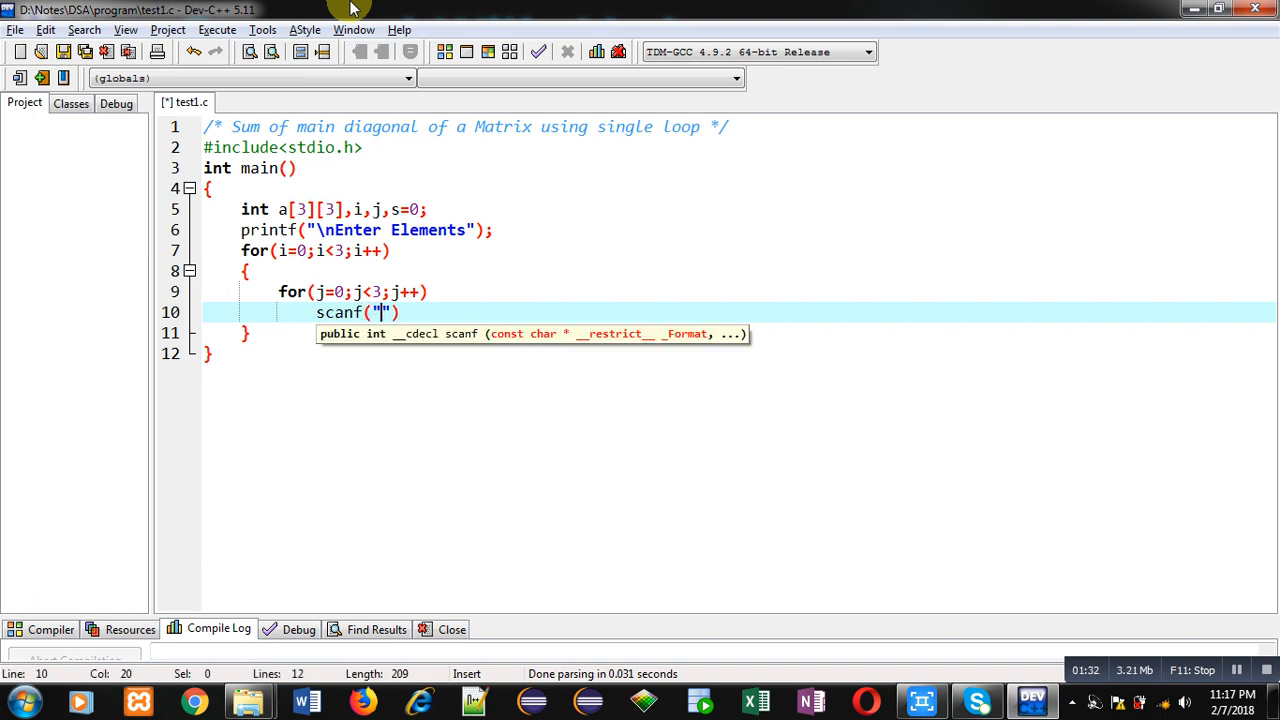
type("%d\",&")
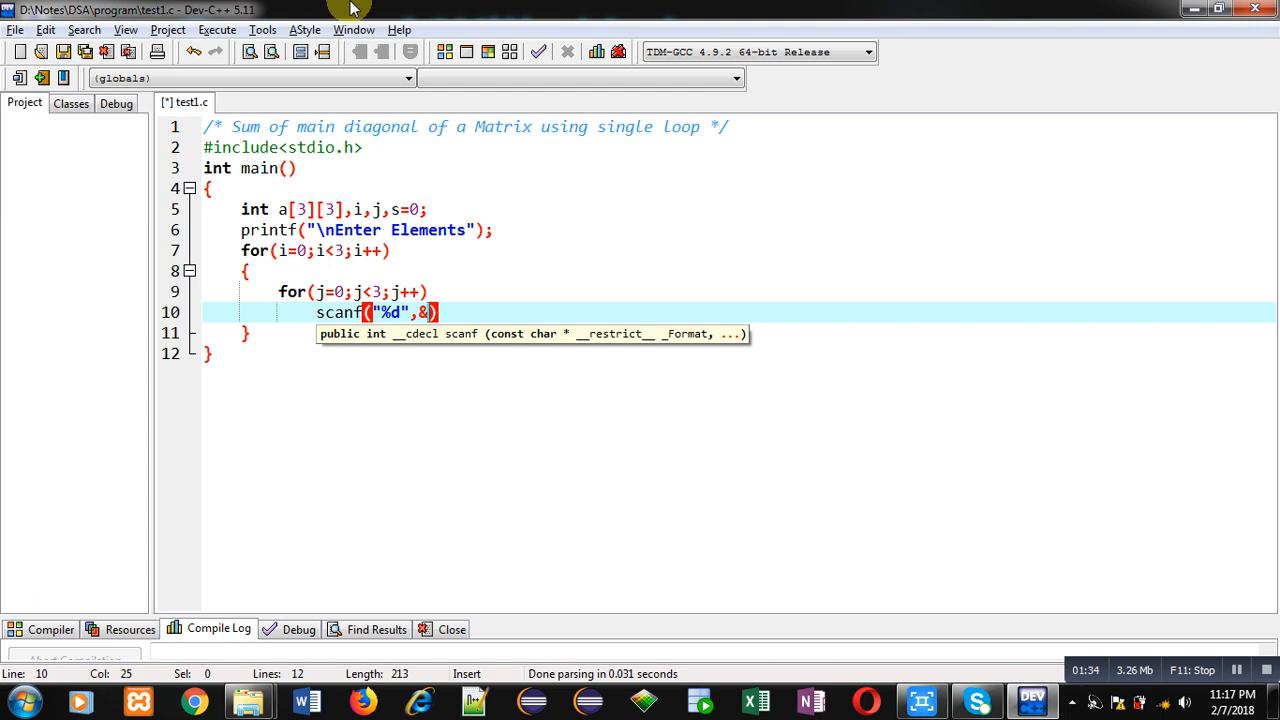
type("a[i][j]")
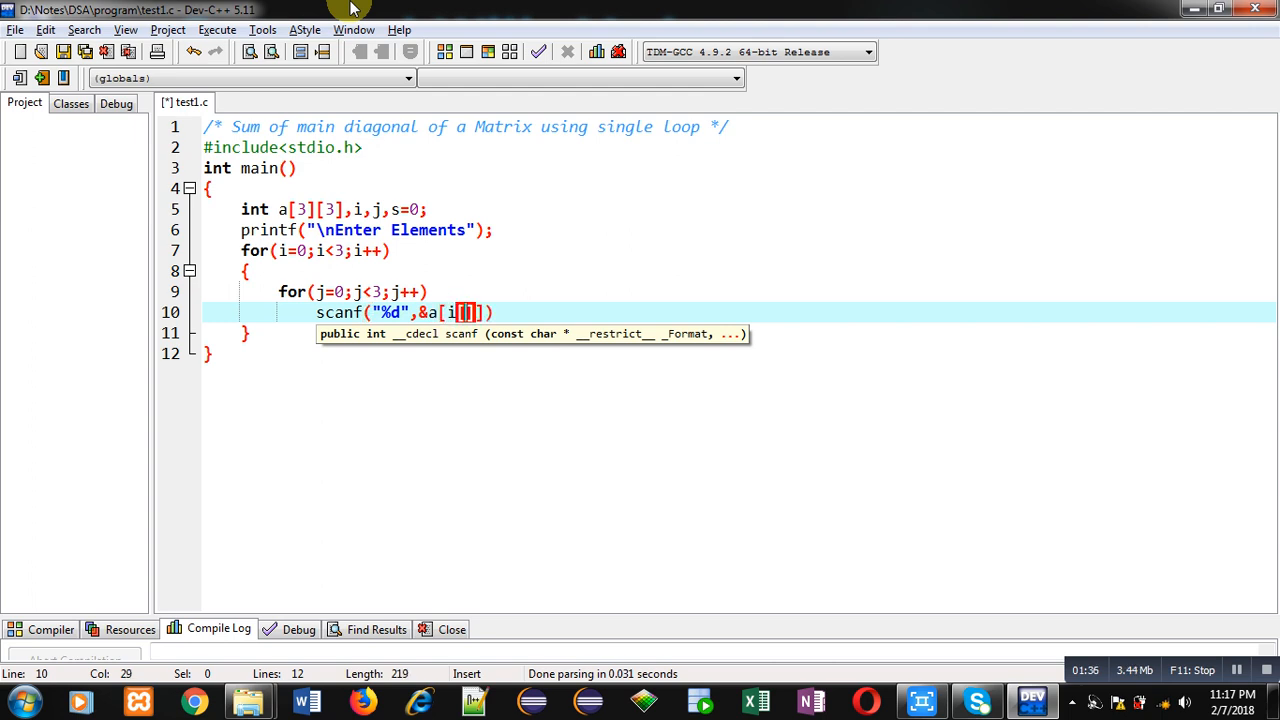
type("j]]")
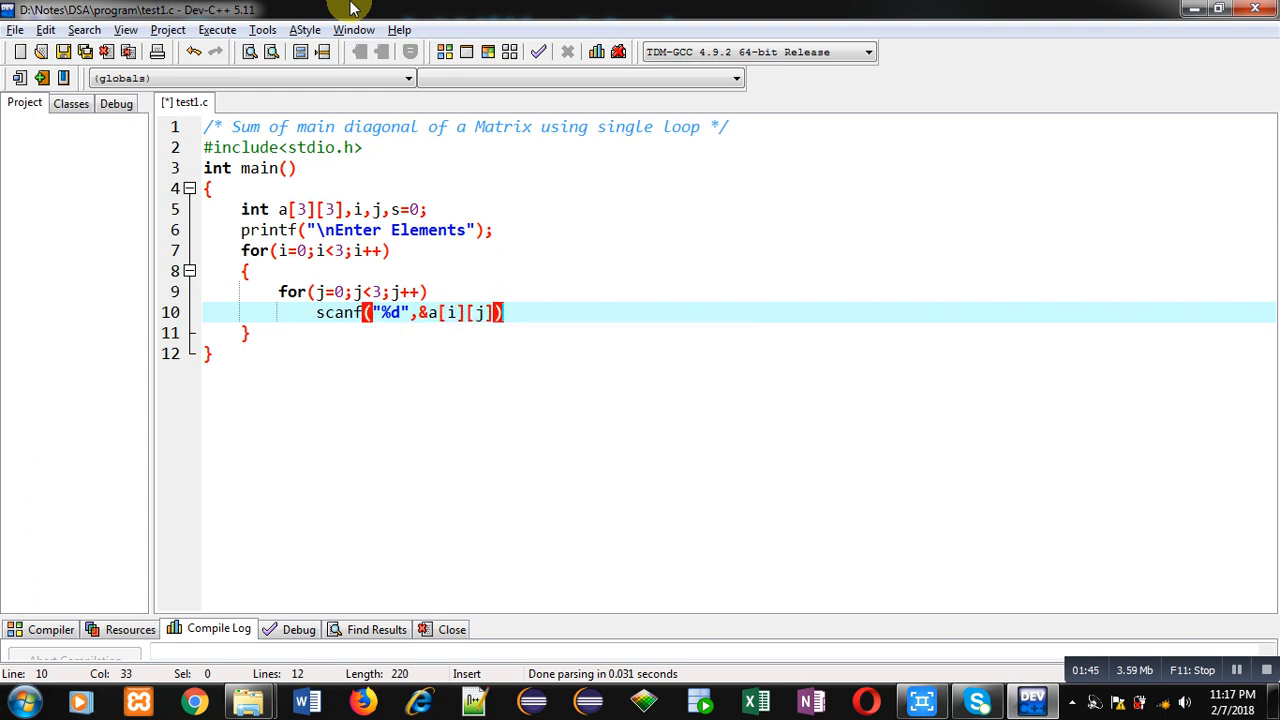
type(";")
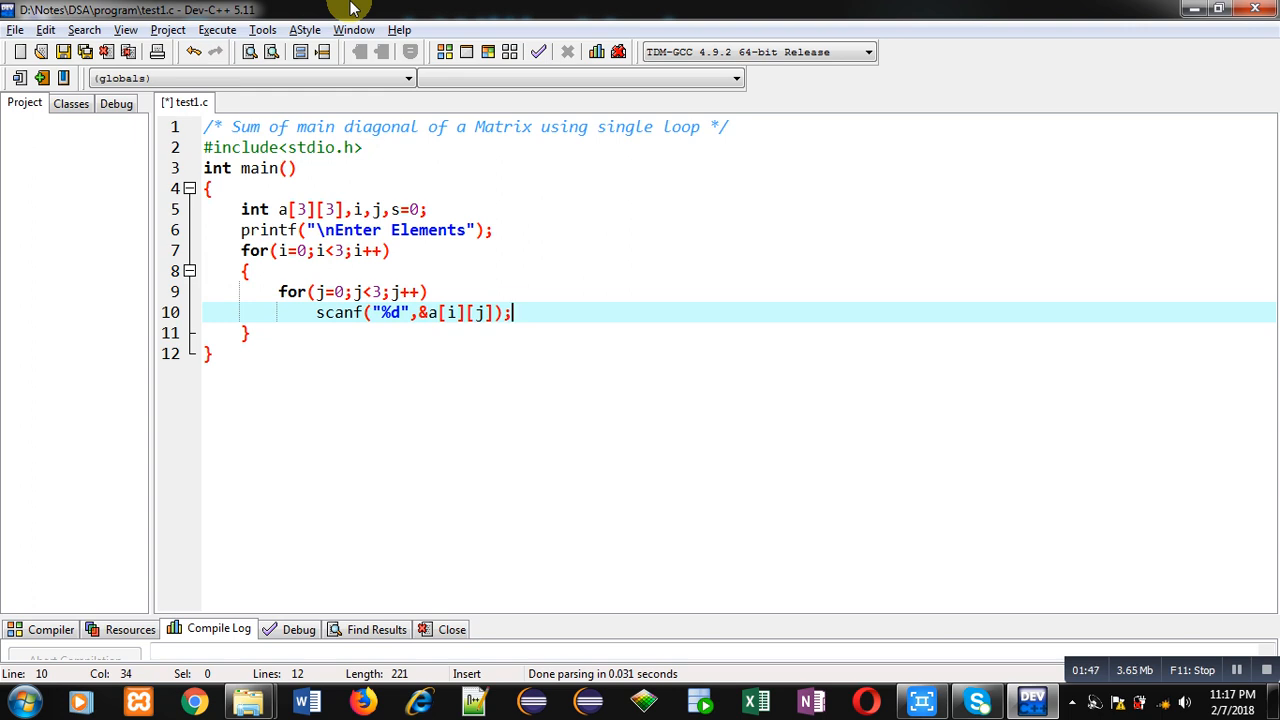
mouse_move(270, 264)
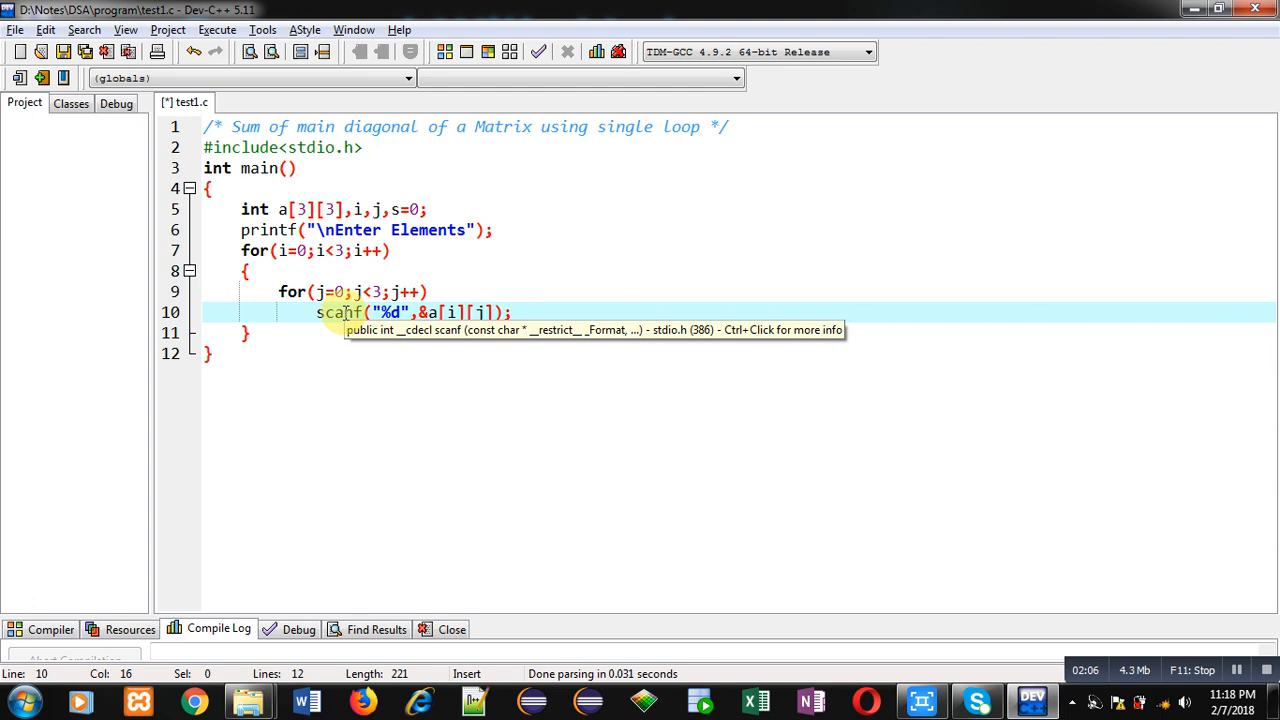
mouse_move(510, 312)
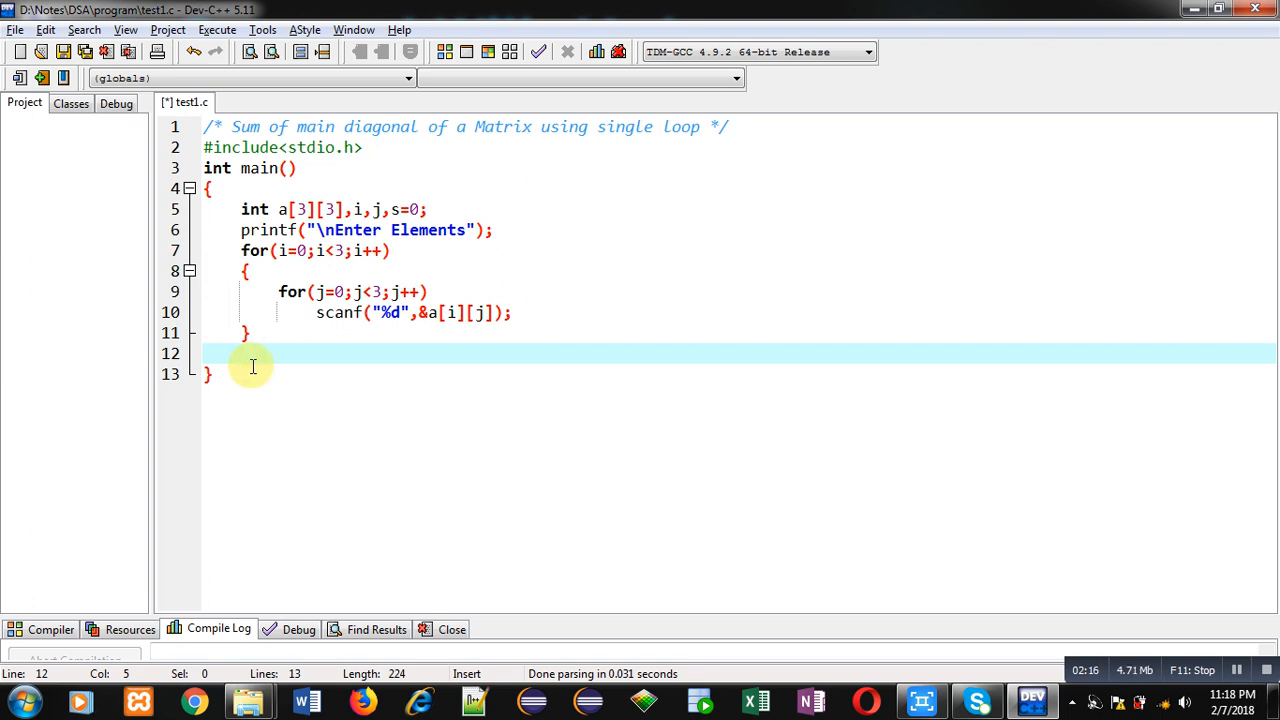
Step: Write a single for loop over i that adds a[i][i] to s
type("for(i=)")
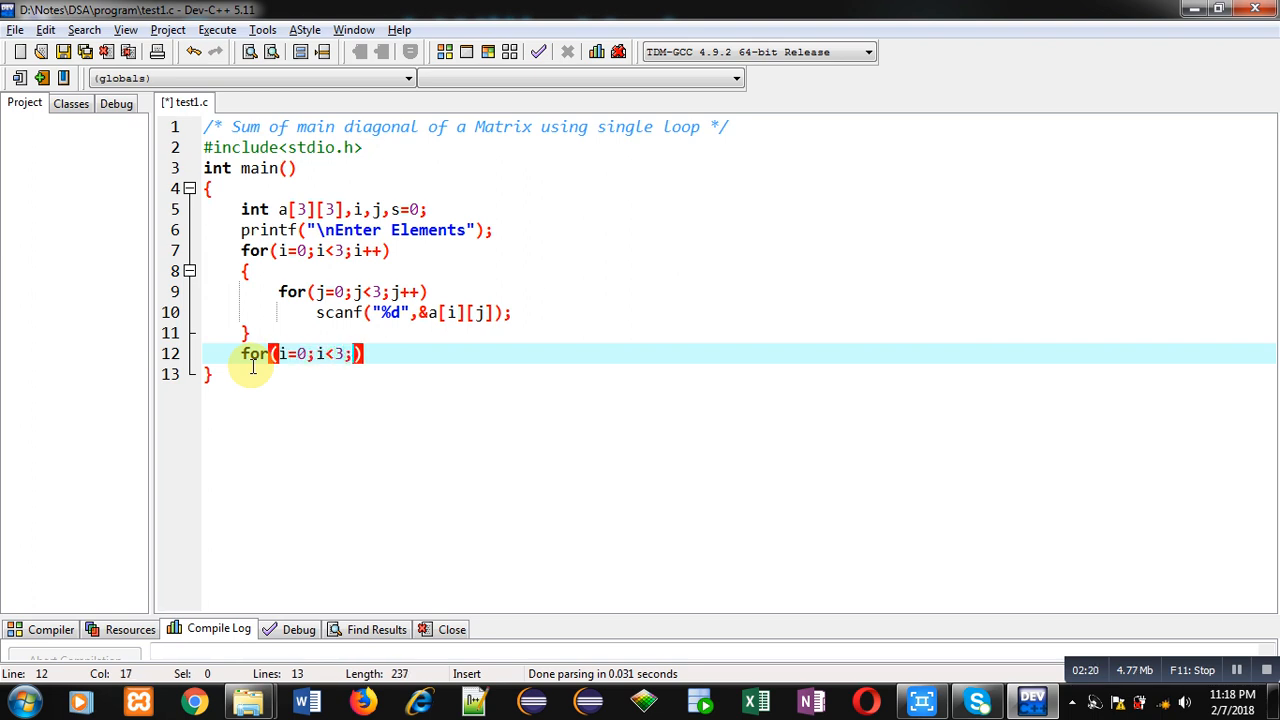
type("i++")
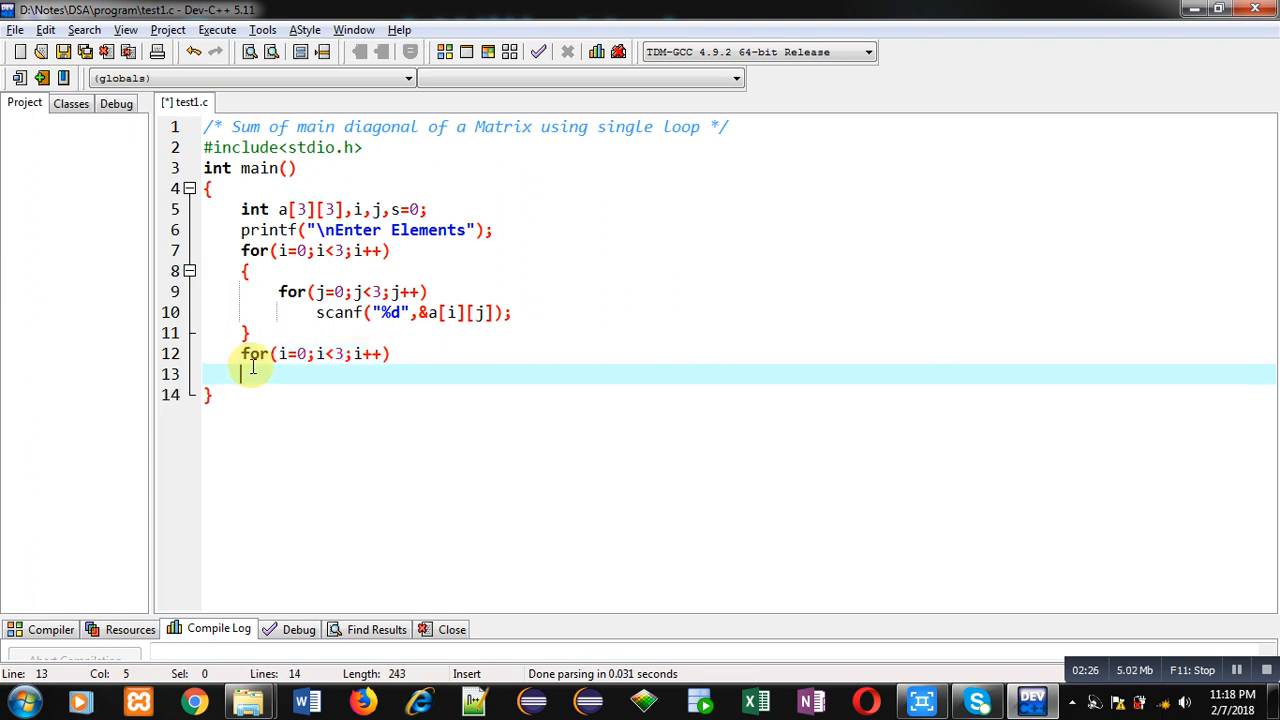
type("s=s")
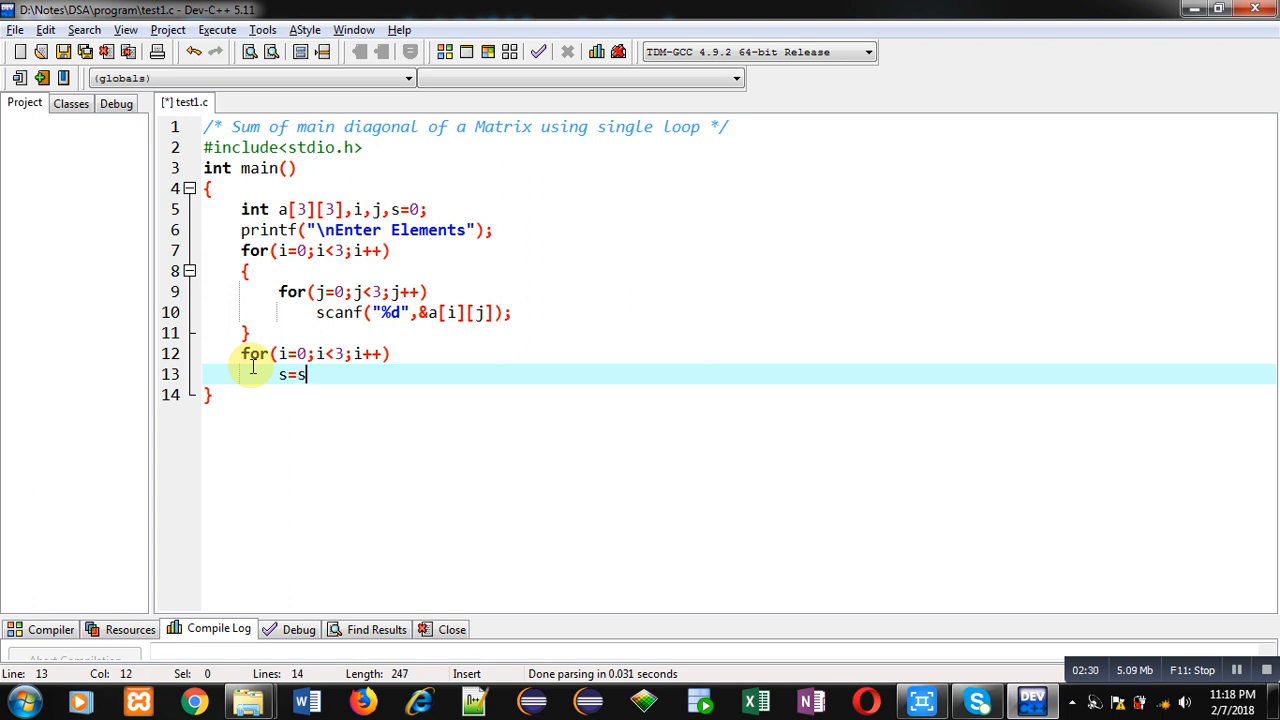
type("+a[]")
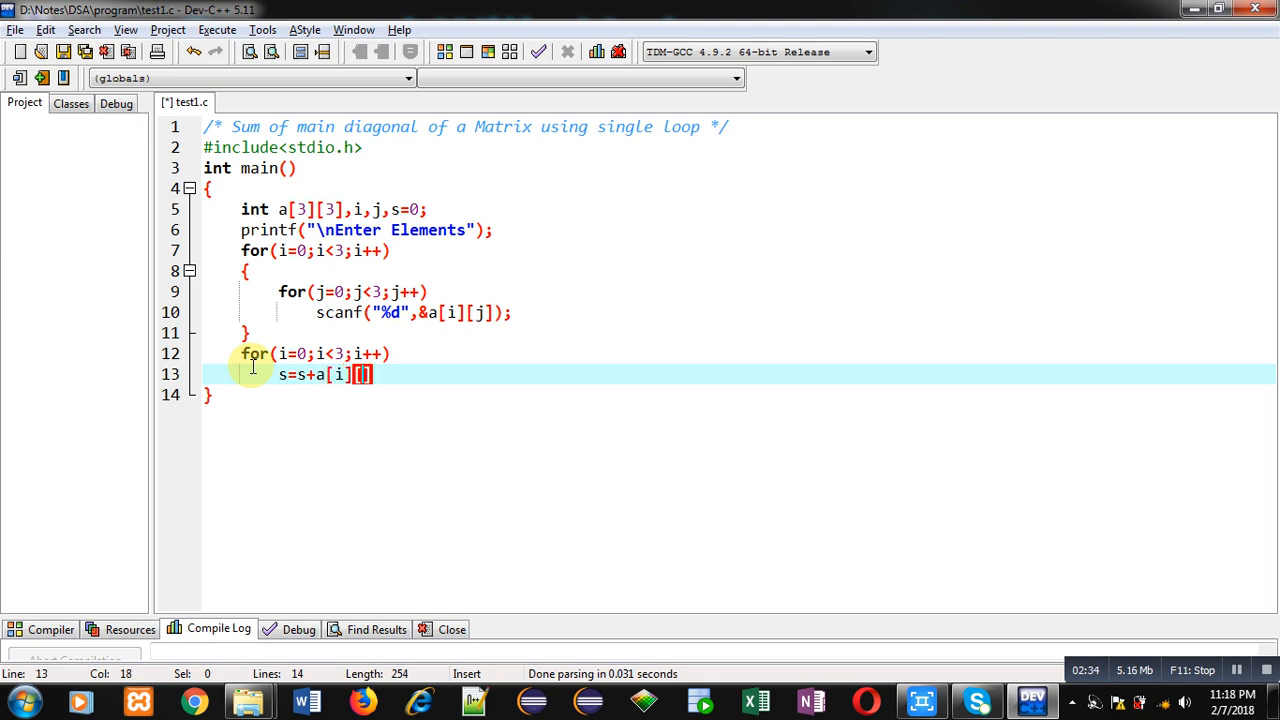
type("i];")
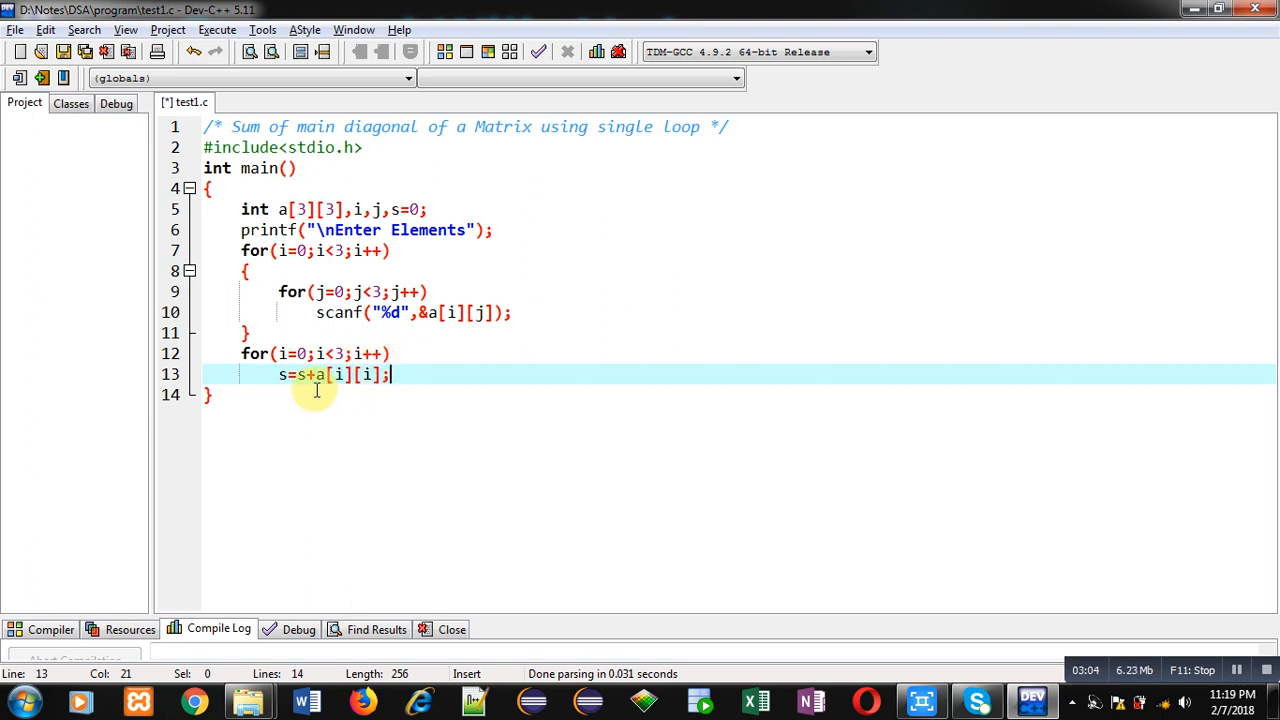
mouse_move(376, 388)
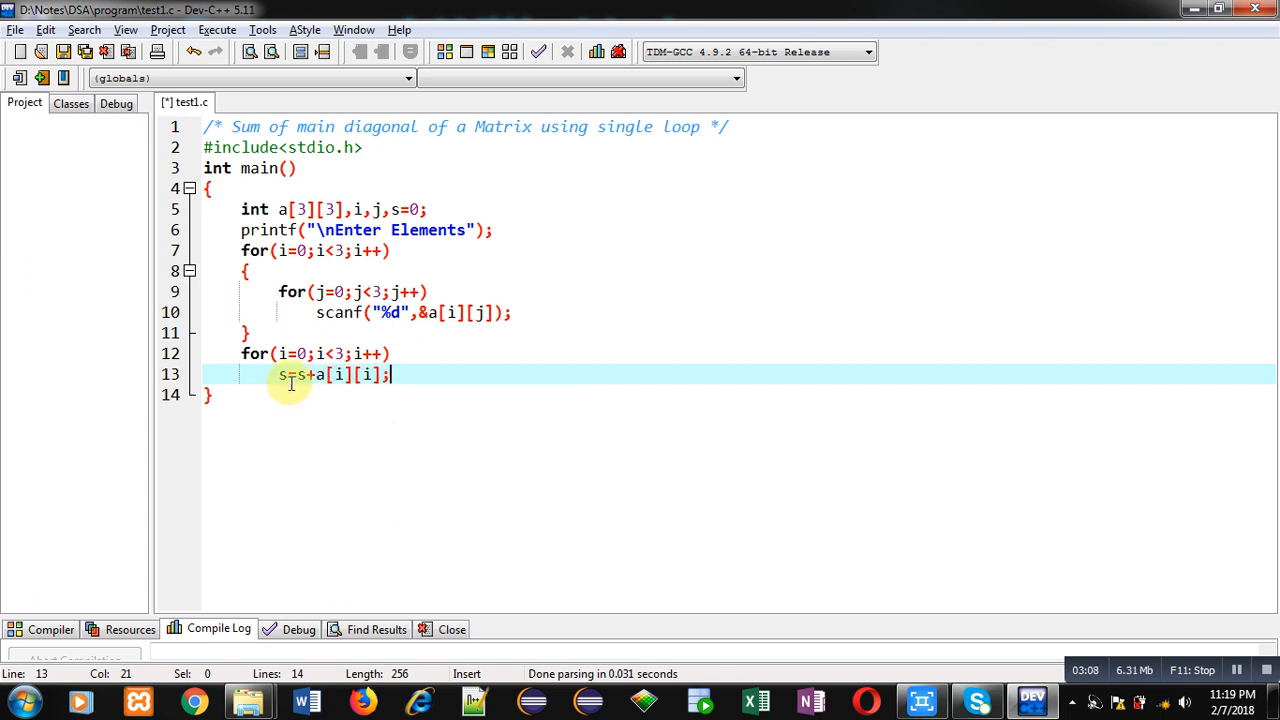
mouse_move(350, 404)
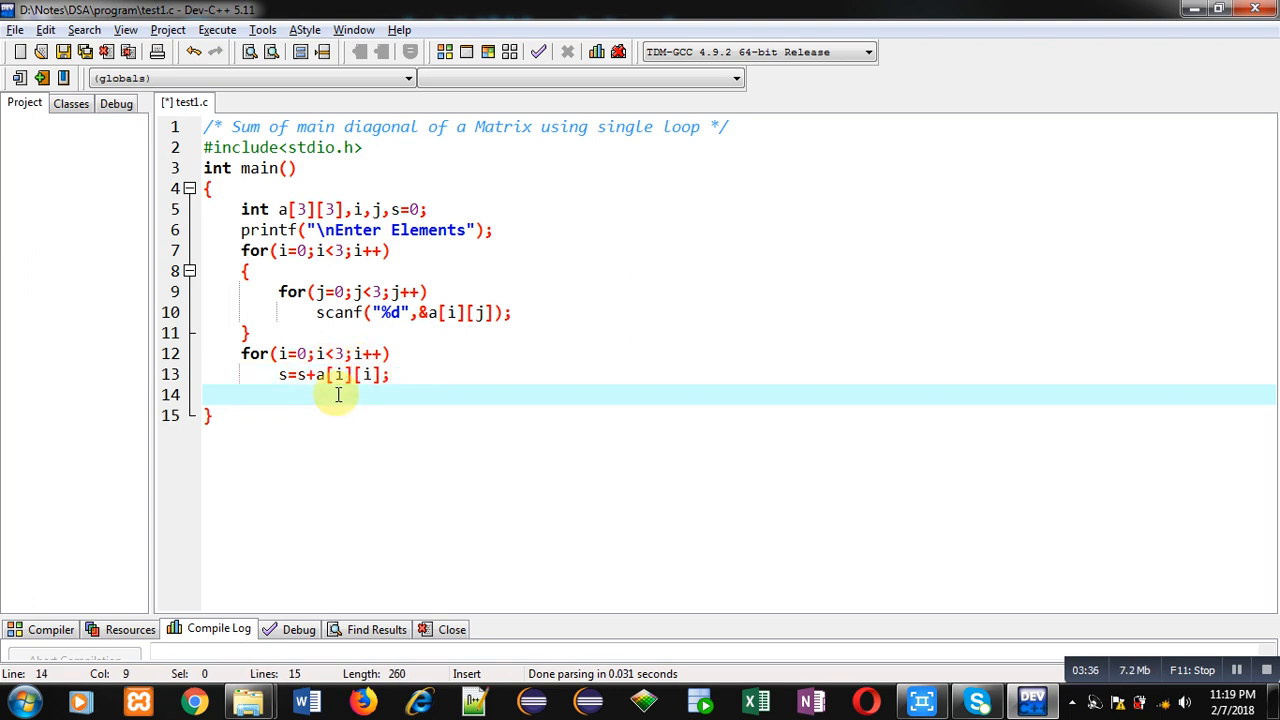
Step: Print the result with printf("\nSum = %d",s); and end main with return 0;
type("p")
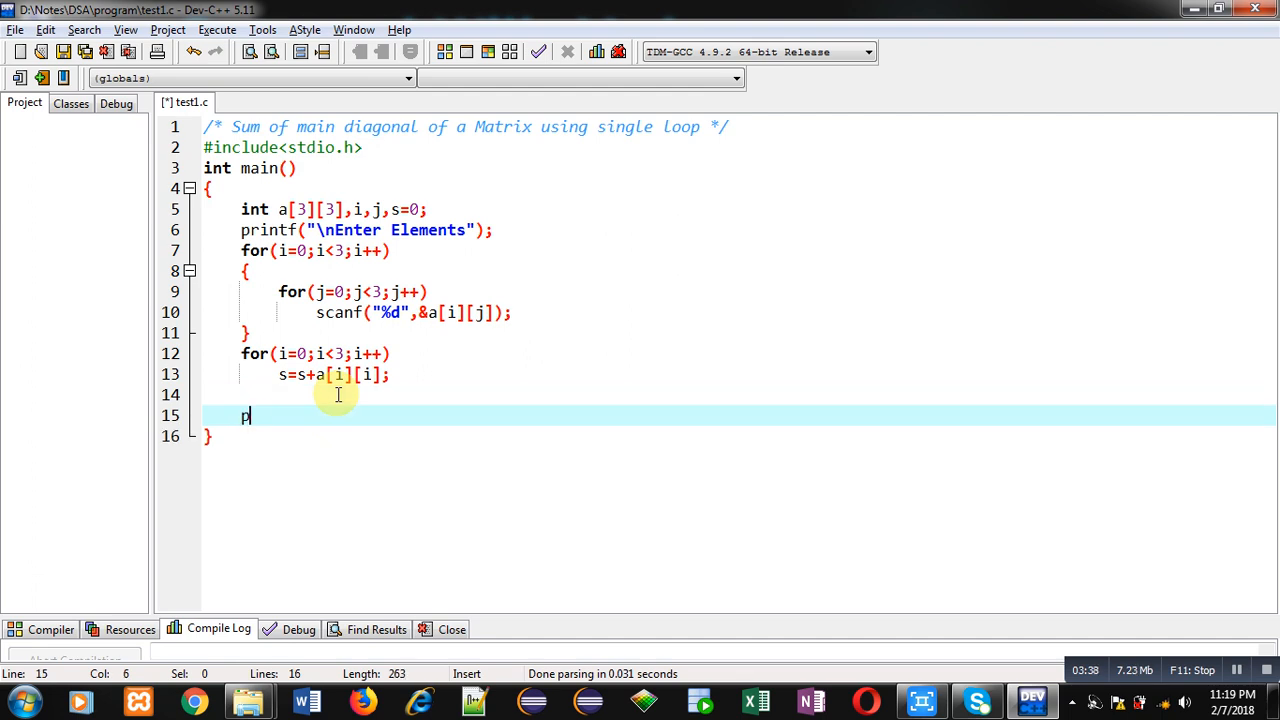
type("rintf(\"\")")
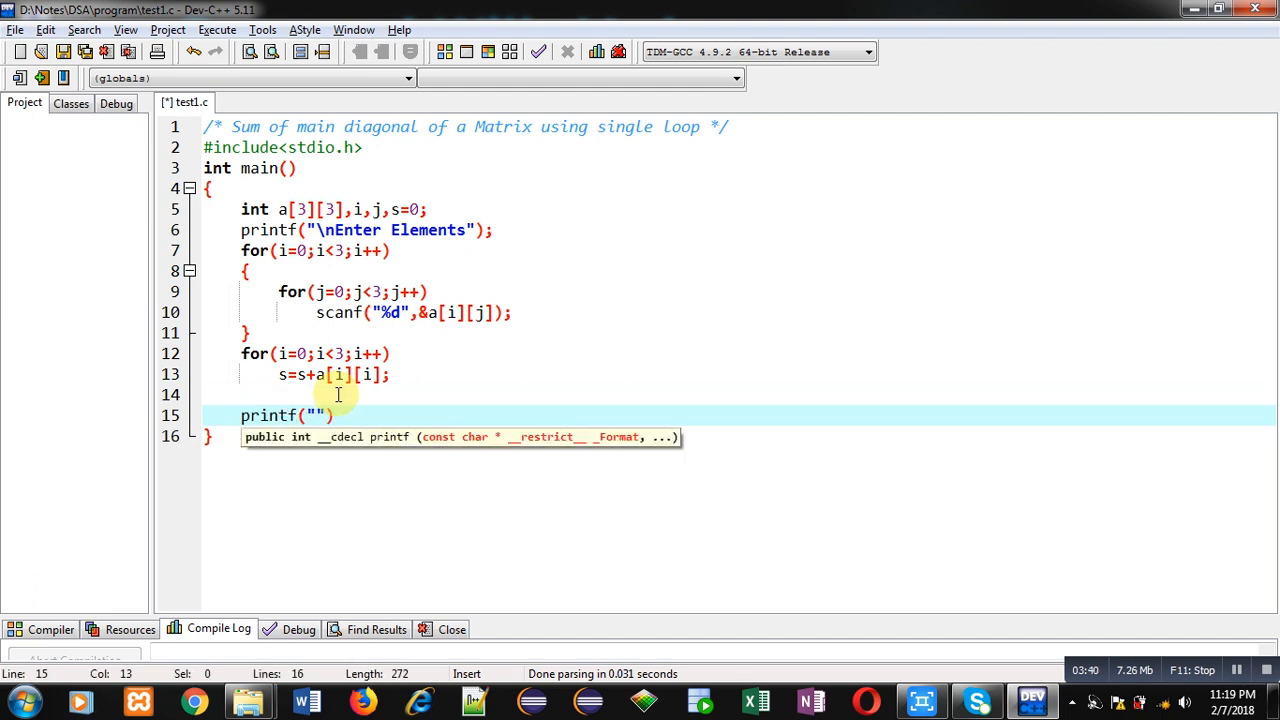
type("\\nSum")
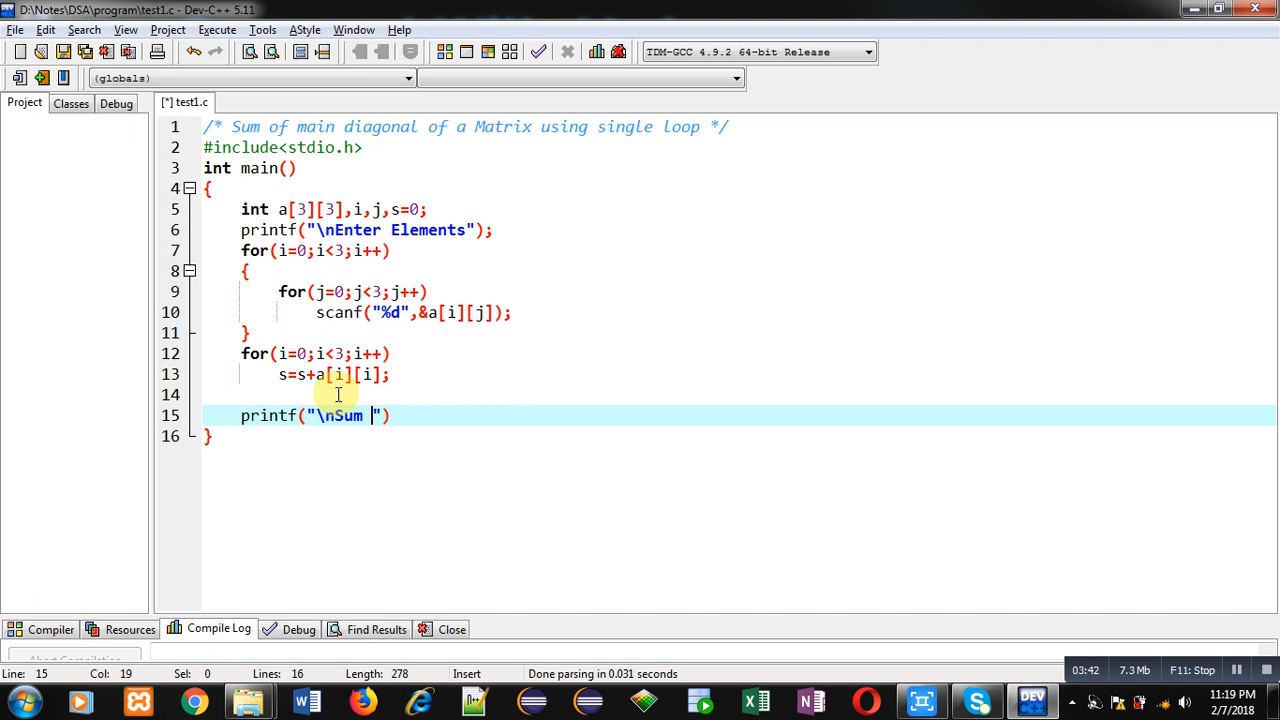
type("= %d")
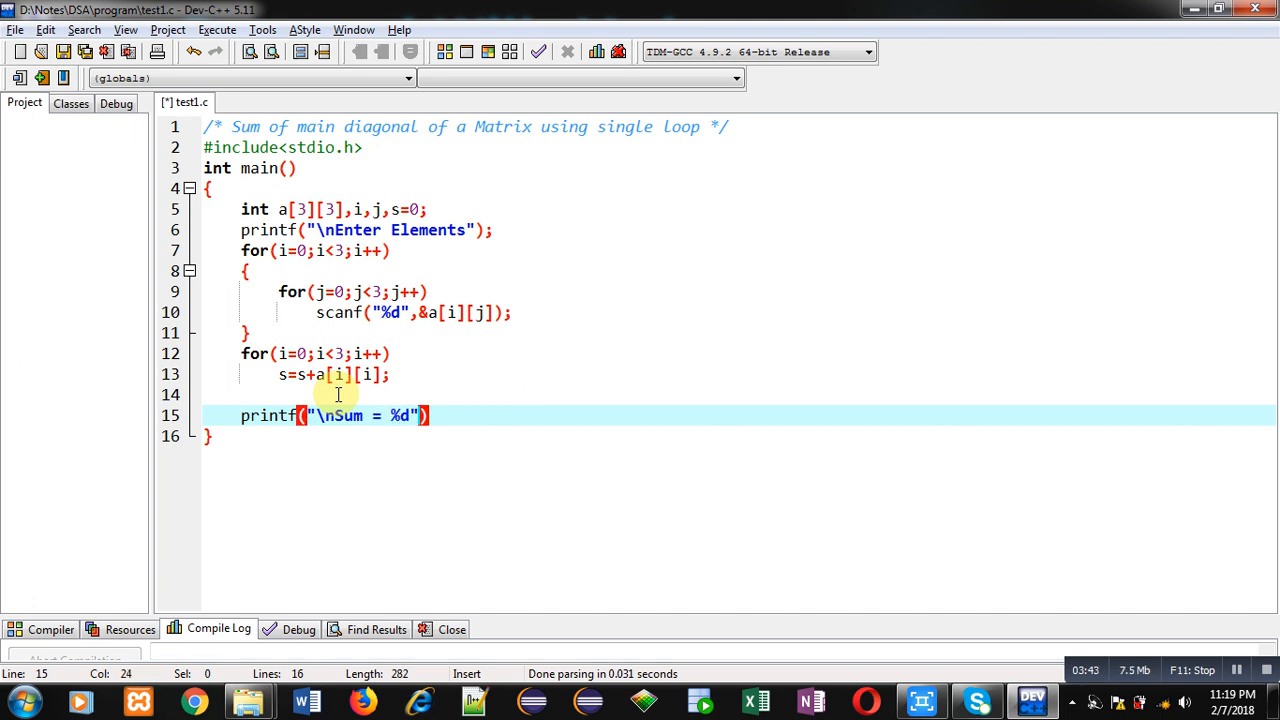
type(",s);")
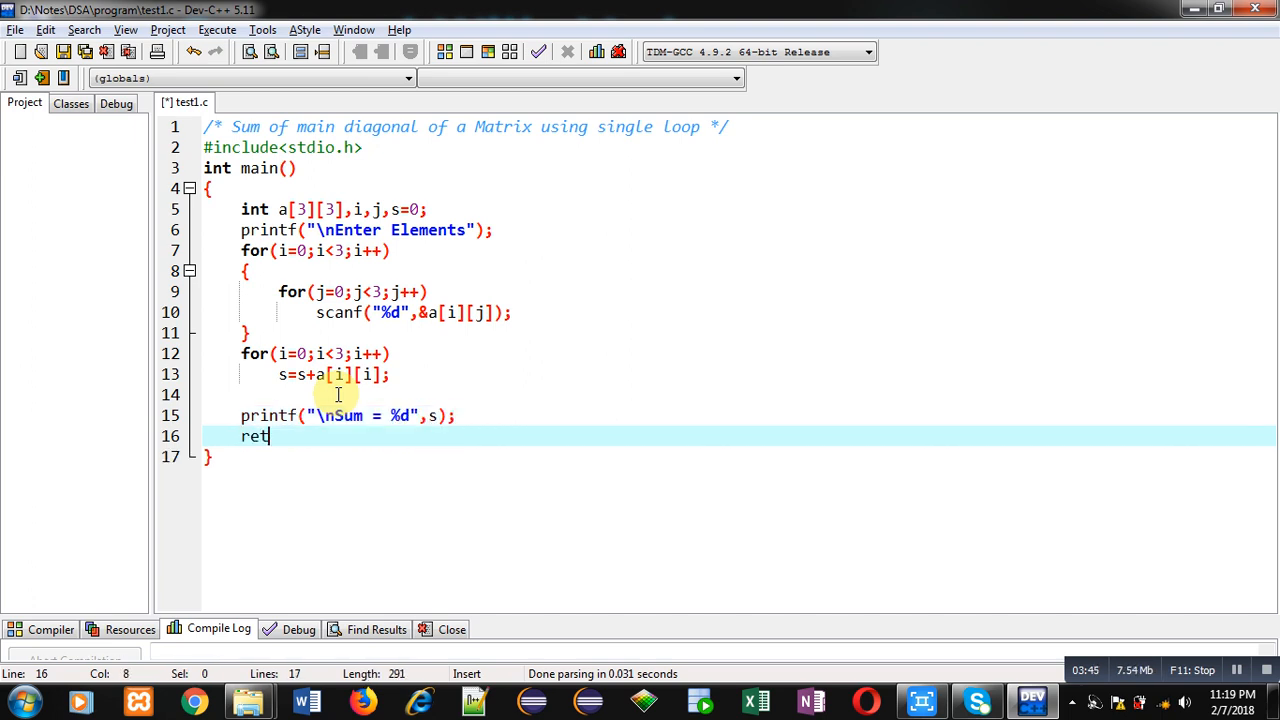
type("urn 0;")
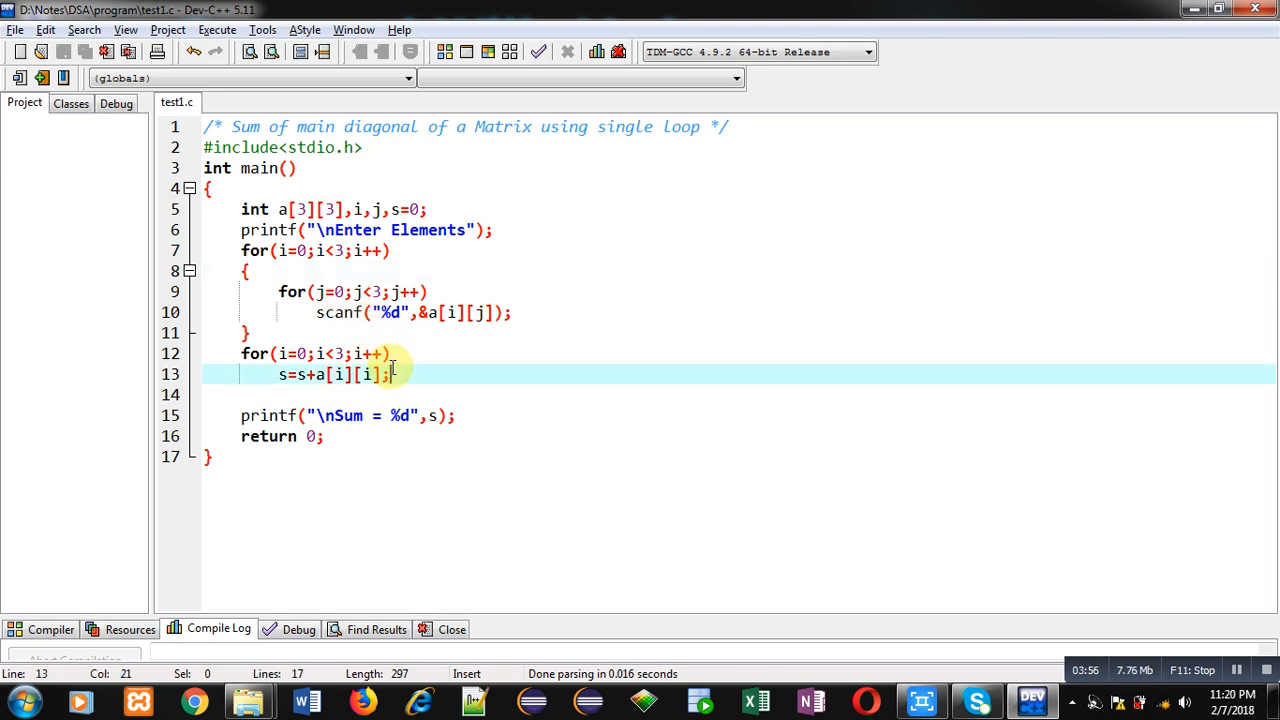
Step: Save test1.c and go to the Execute menu
left_click(452, 414)
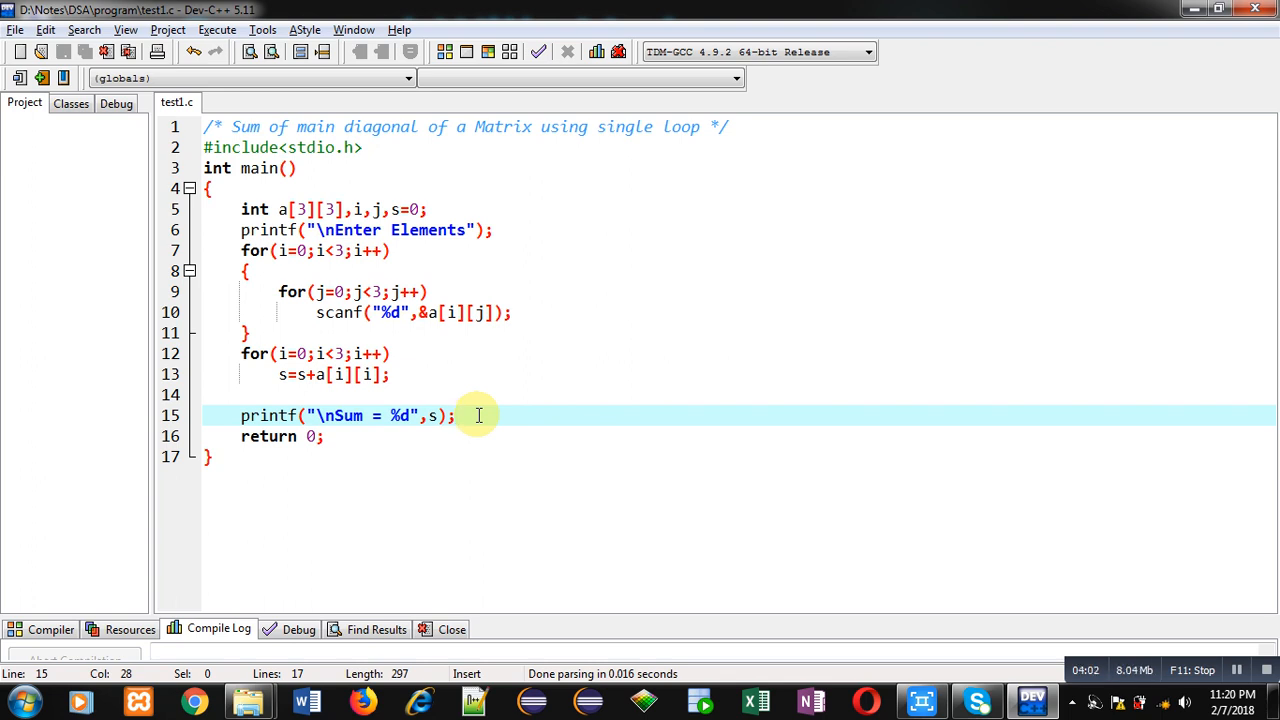
left_click(216, 30)
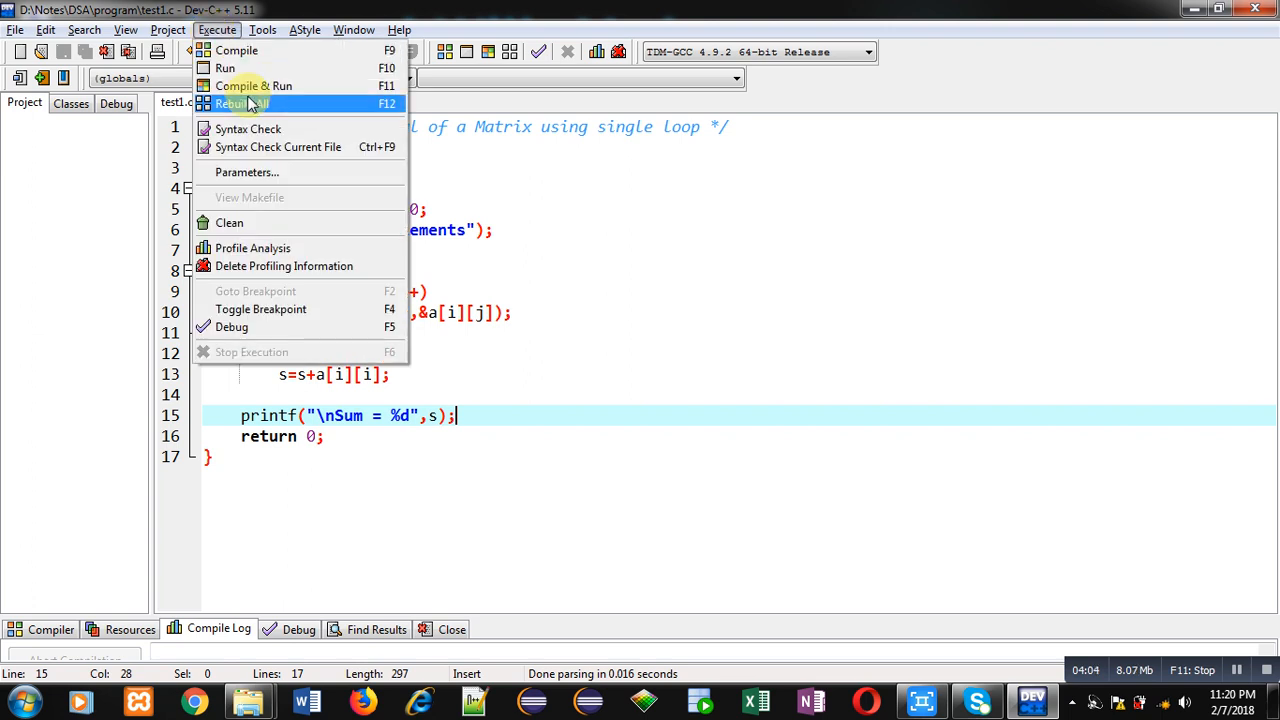
Step: Compile and run the program, entering matrix elements 1 2 3 4 5 in the console
left_click(252, 84)
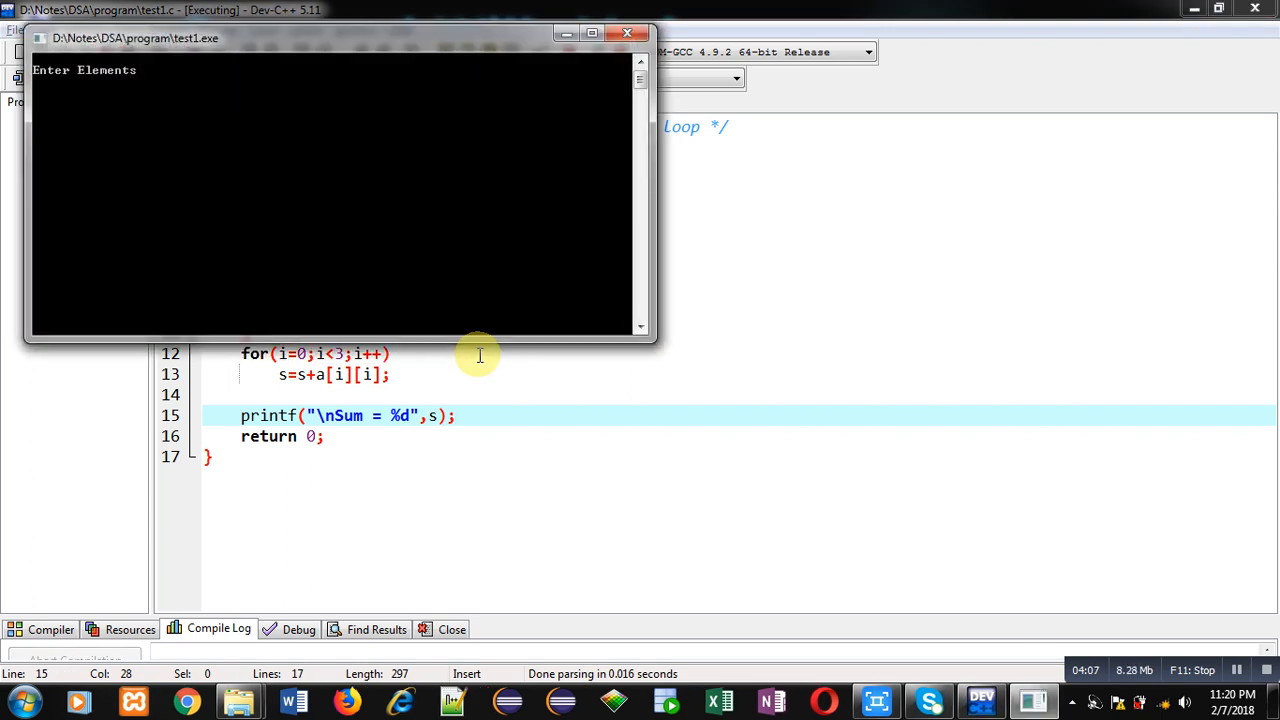
type("1 2 3")
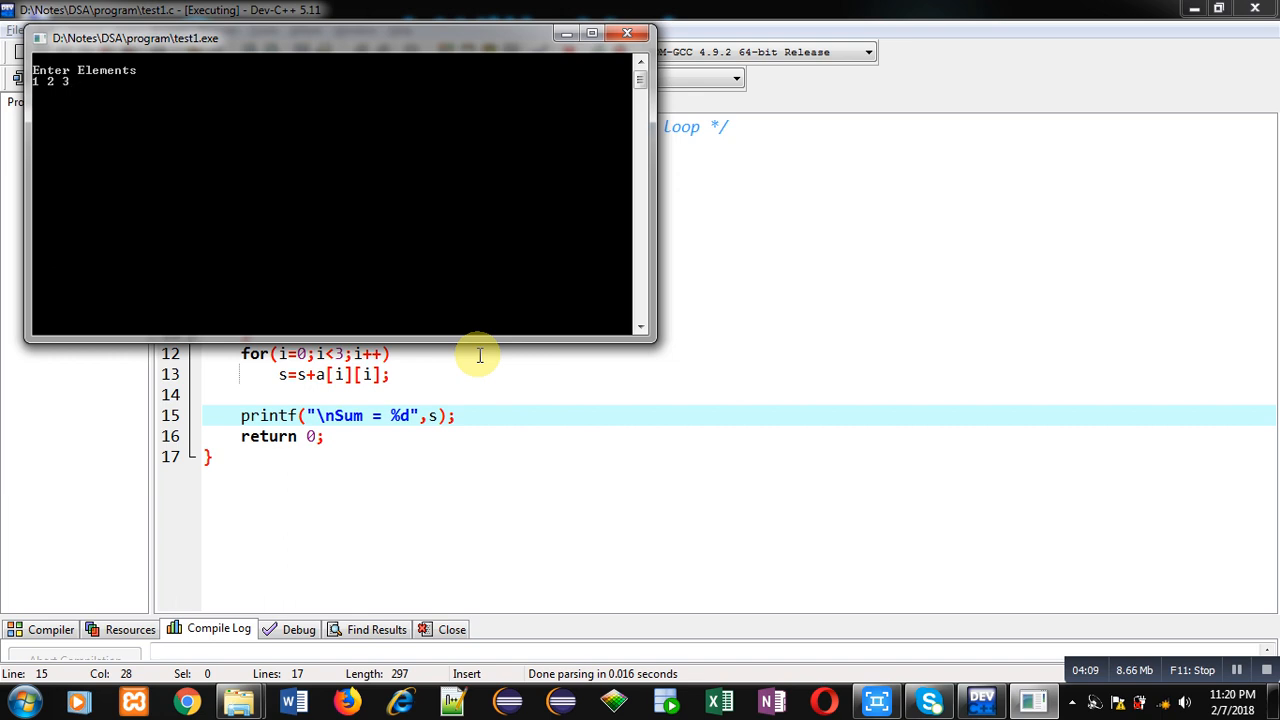
type("4 5")
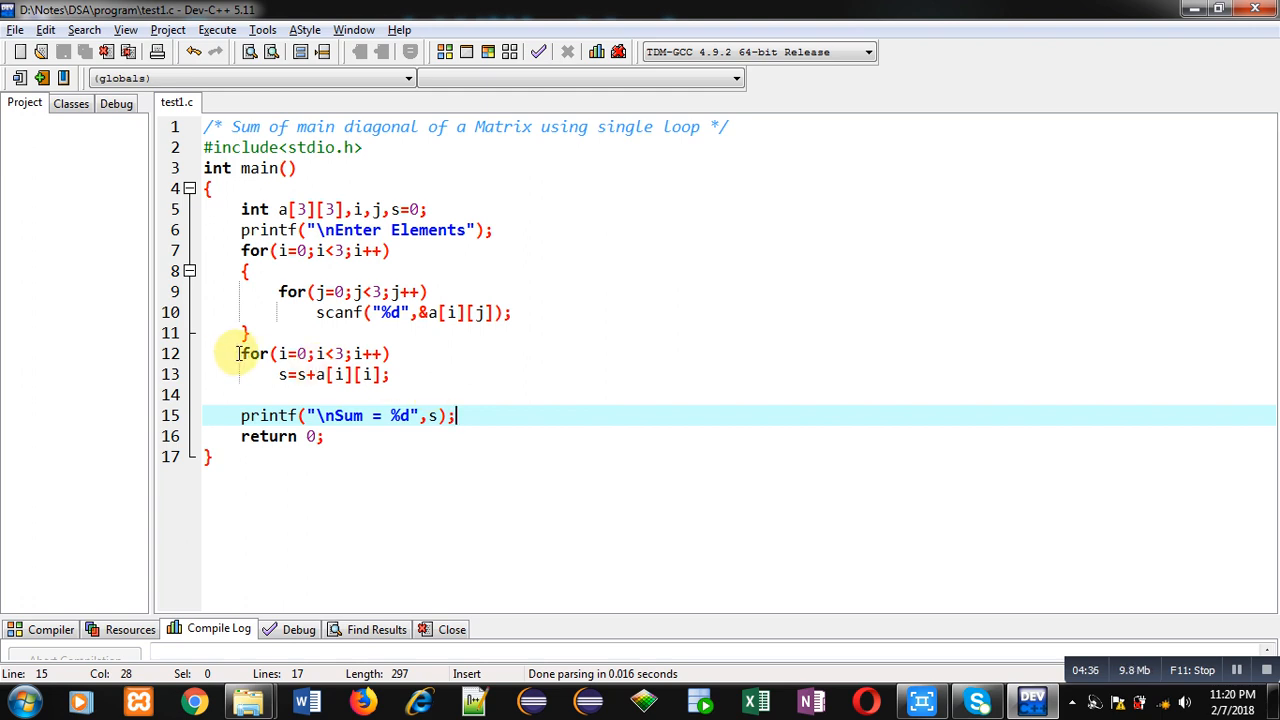
left_click_drag(240, 352, 390, 374)
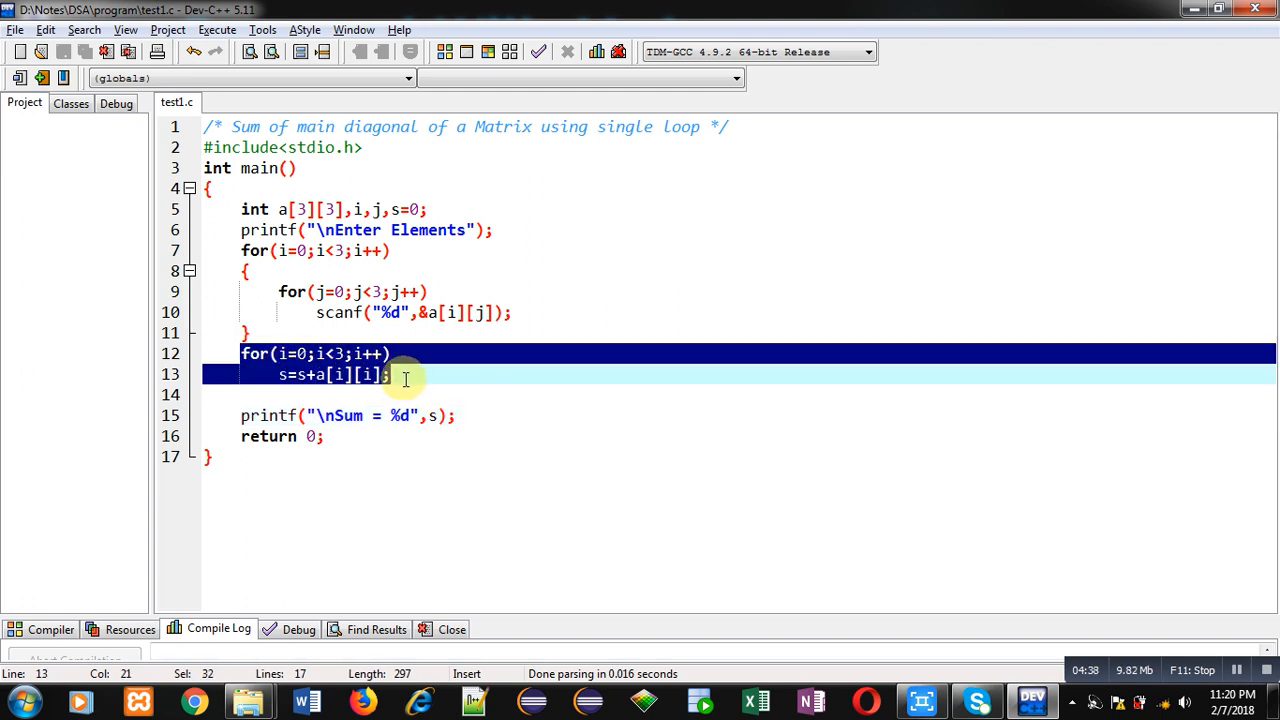
mouse_move(488, 410)
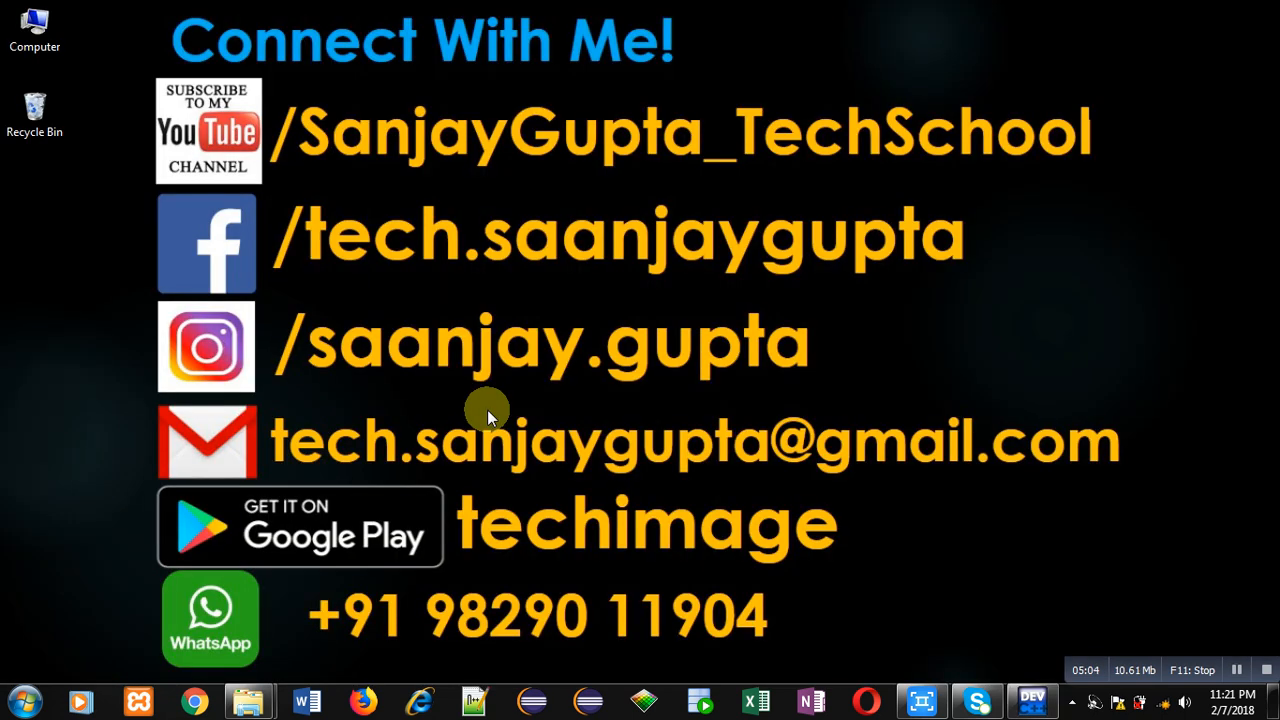
mouse_move(280, 196)
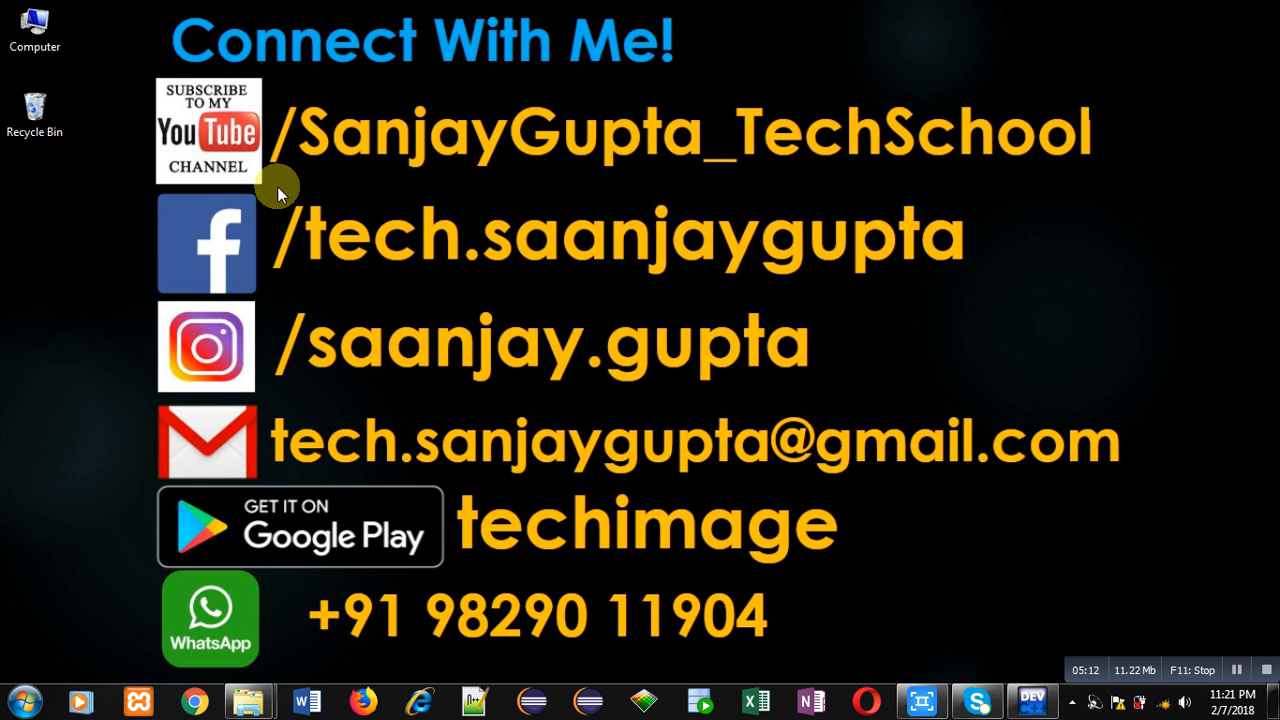
mouse_move(584, 504)
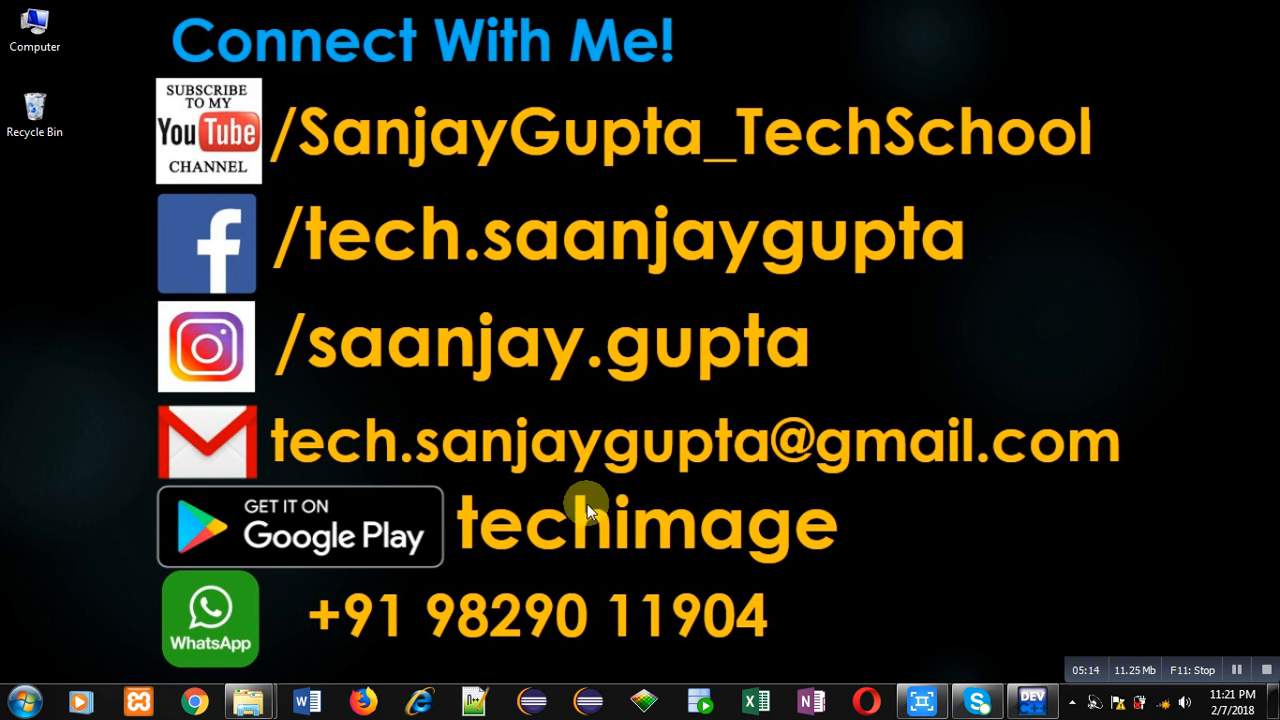
mouse_move(636, 576)
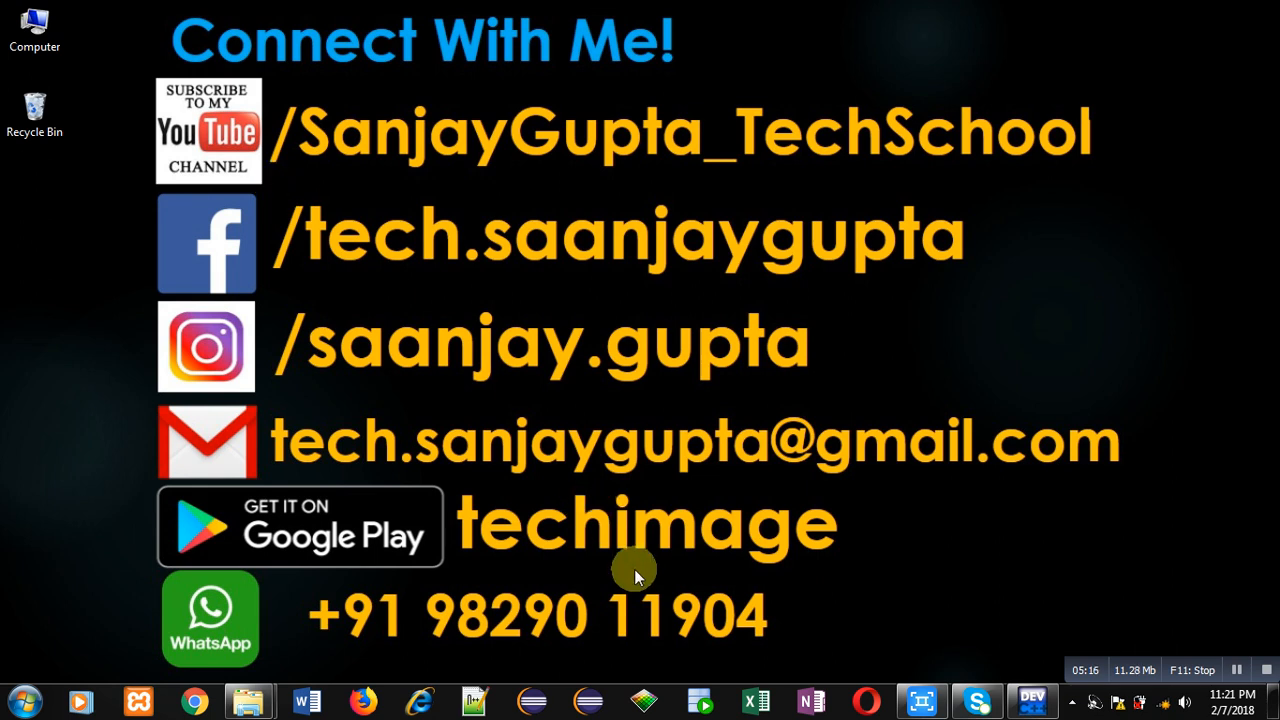